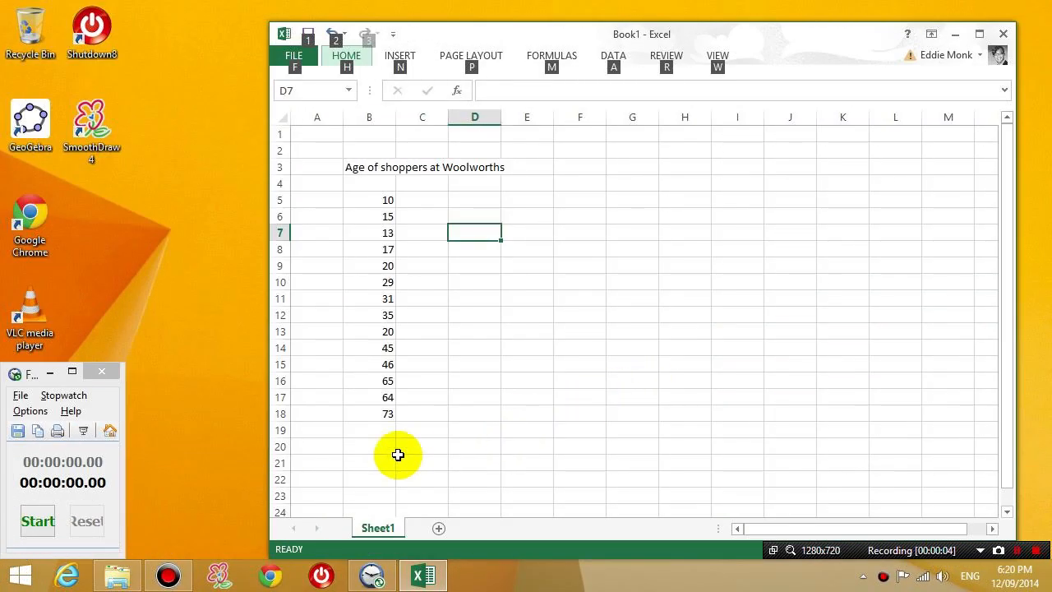
Select and copy the 14 shopper ages in B5:B18, then launch GeoGebra.
left_click(37, 520)
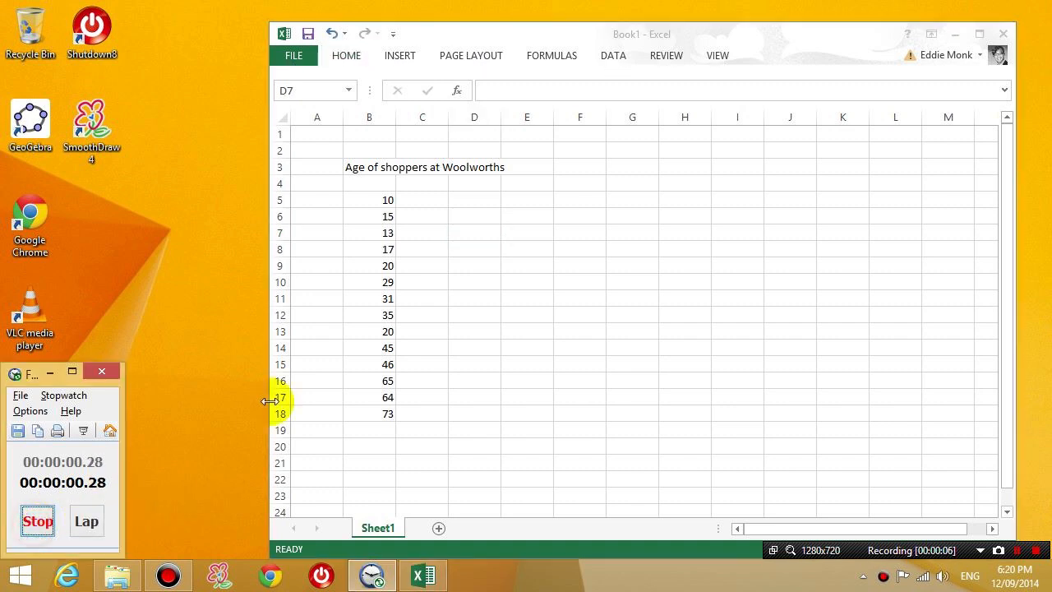
left_click_drag(369, 200, 368, 332)
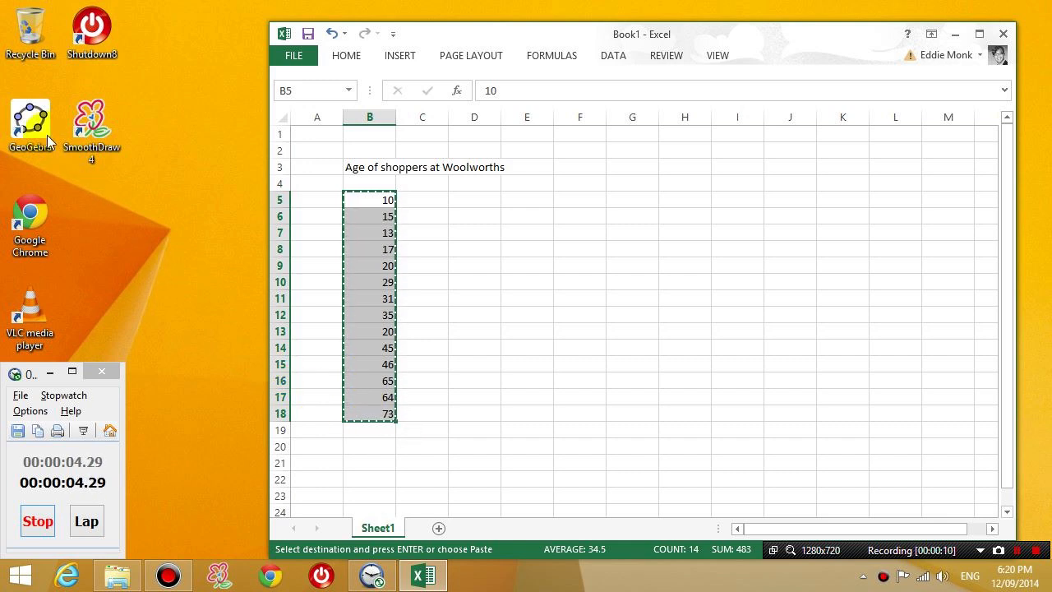
left_click(30, 121)
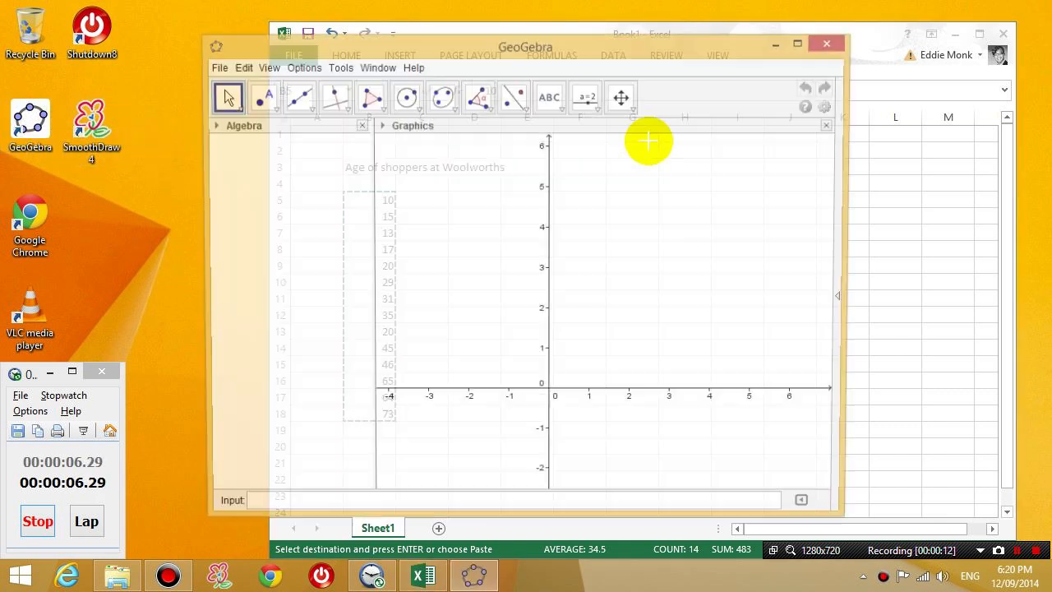
Maximise GeoGebra, show the Spreadsheet with the ages, and enter boxplot[2,1,A1:A14].
left_click(796, 42)
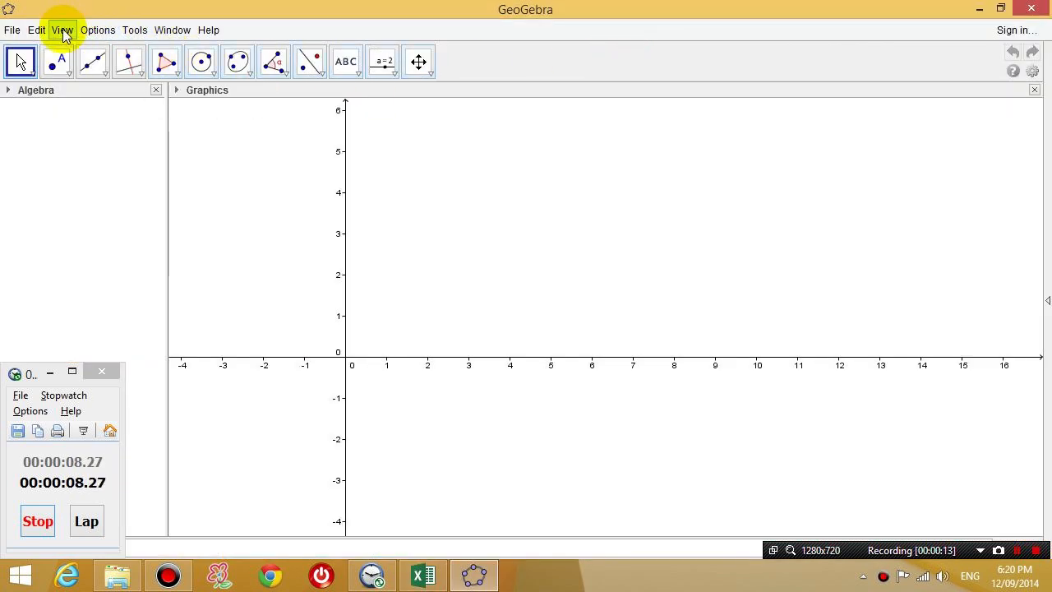
left_click(62, 30)
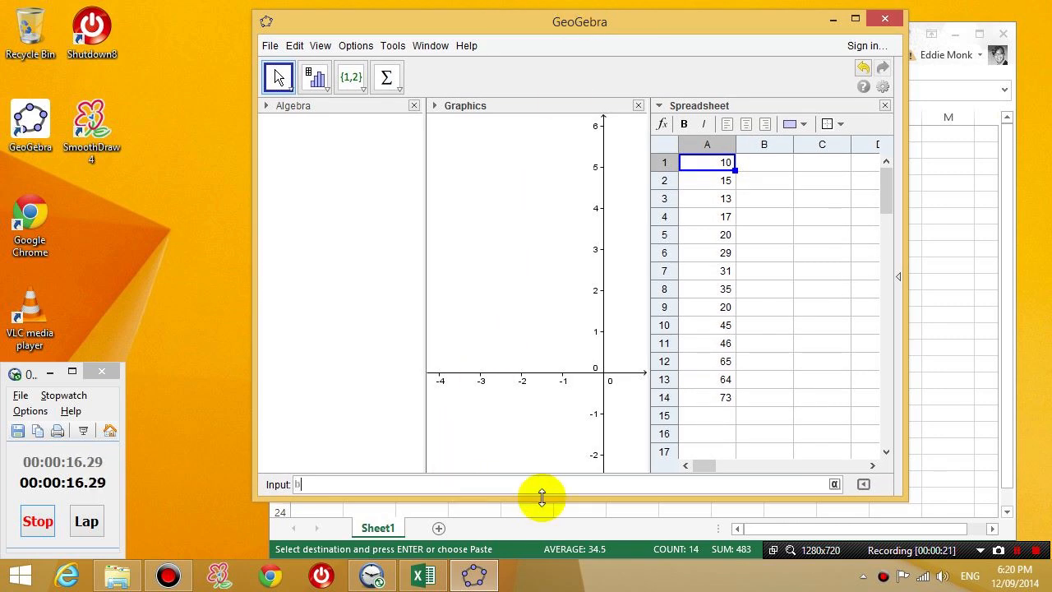
type("oxplot[]")
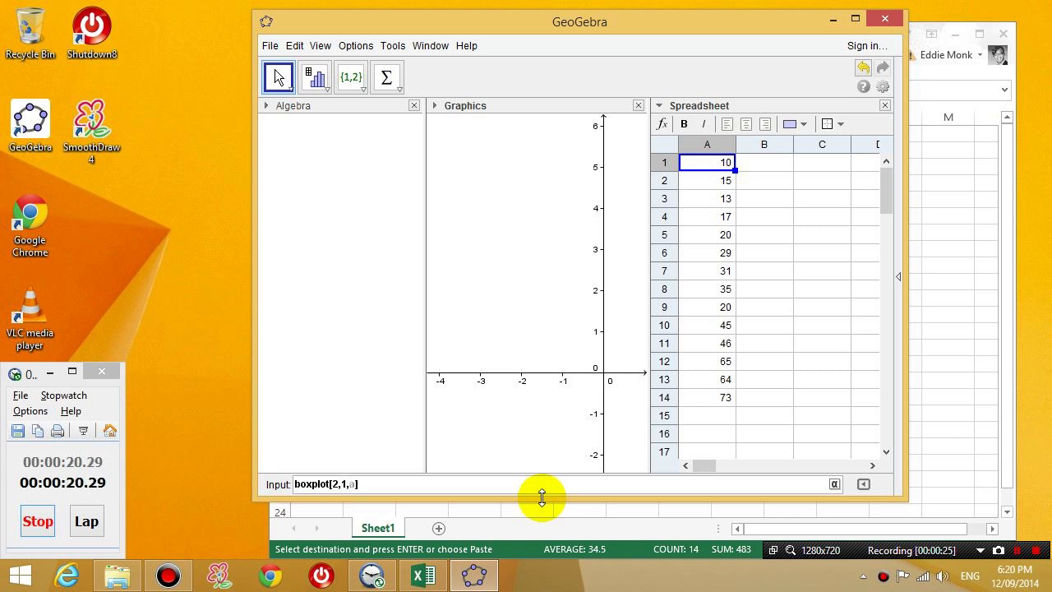
type("1:a1")
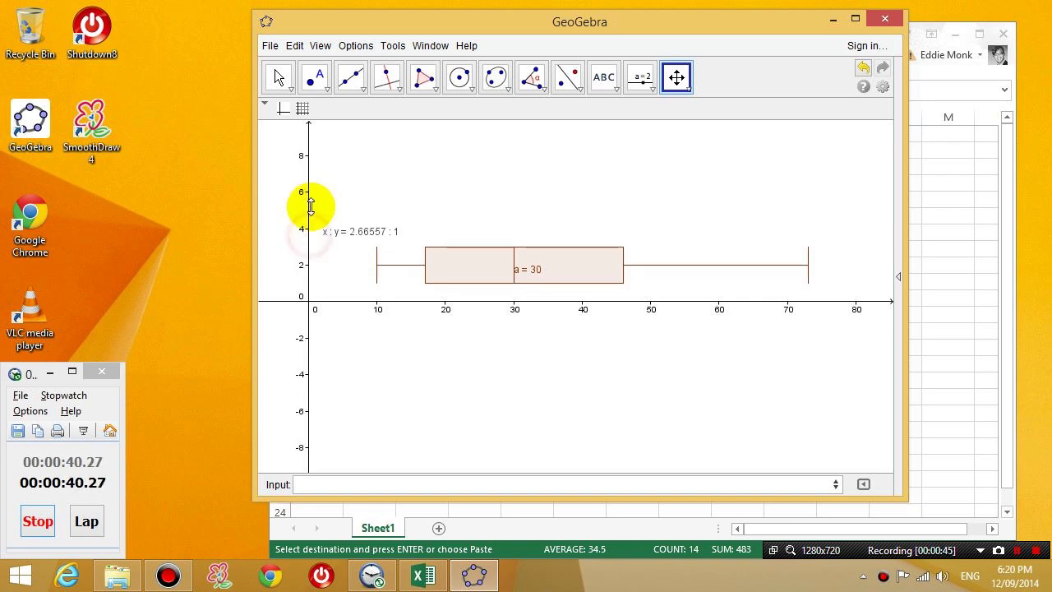
Untick Show Label on the box plot to hide the a = 30 label.
right_click(526, 263)
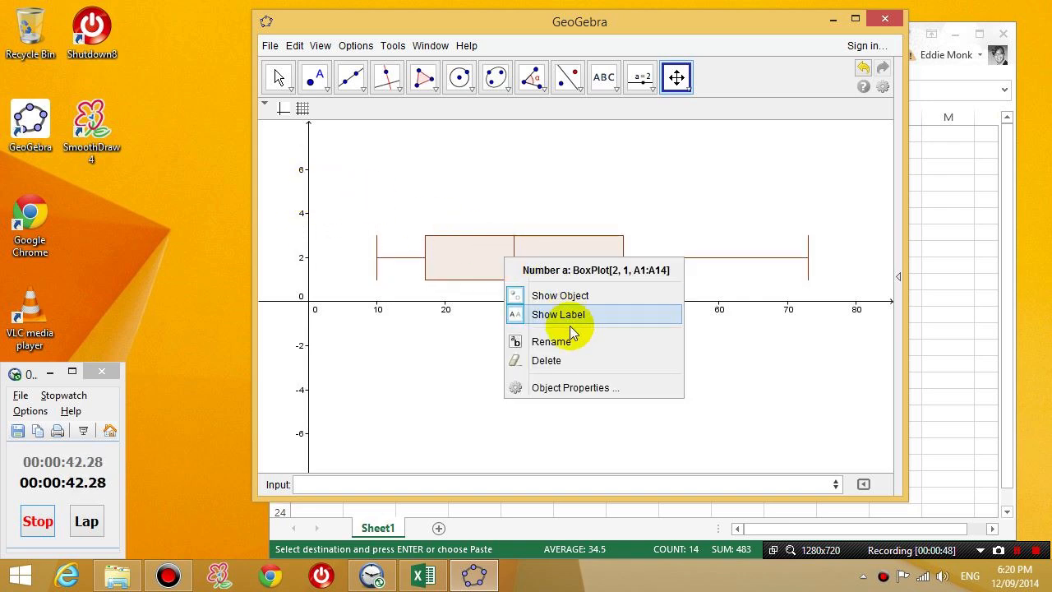
left_click(558, 314)
type("snip")
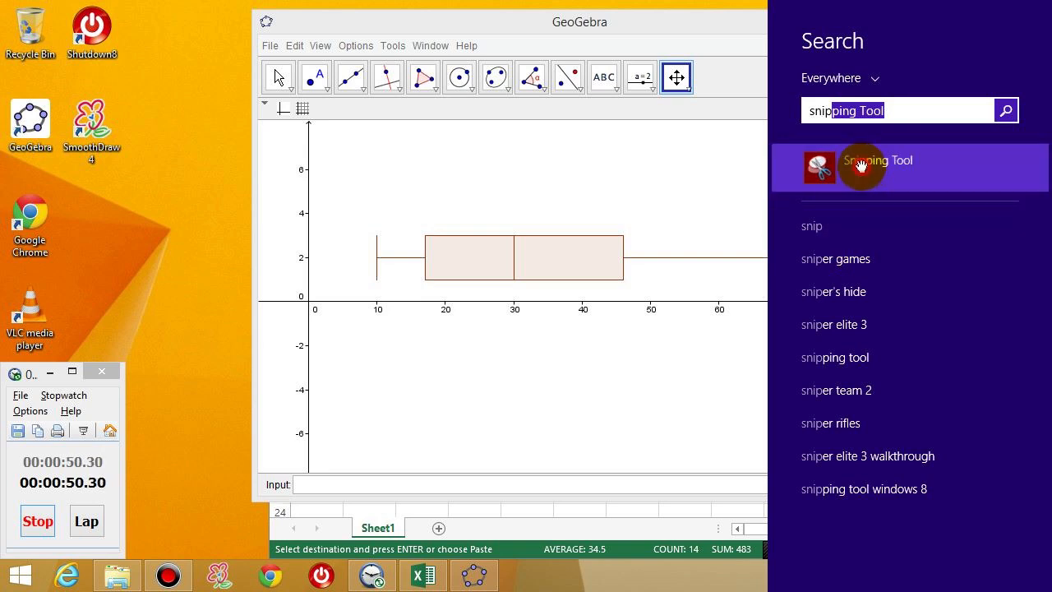
Launch Snipping Tool and snip the box plot with its number line.
left_click(862, 166)
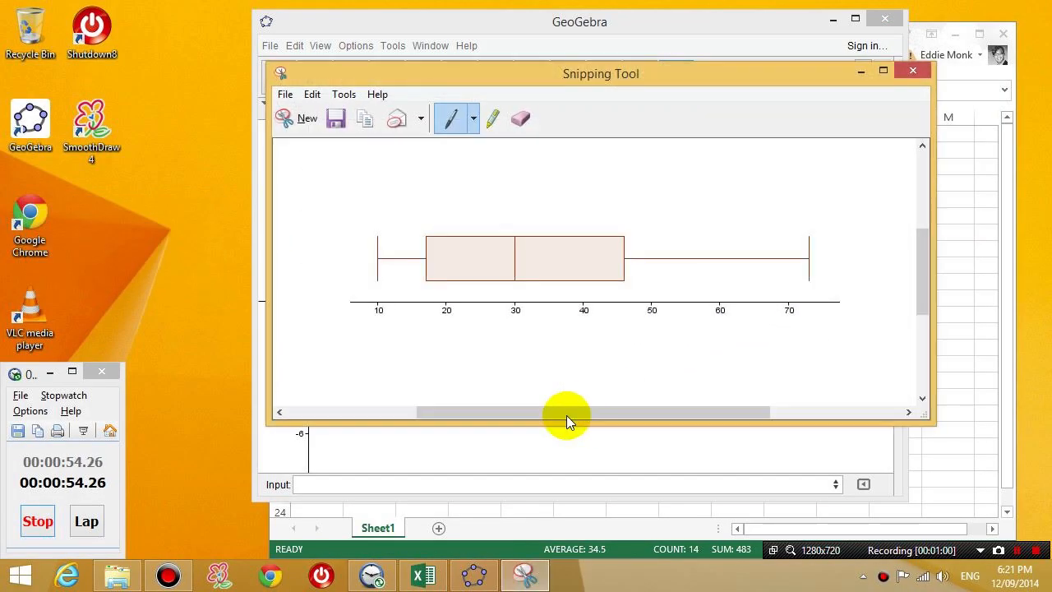
mouse_move(379, 573)
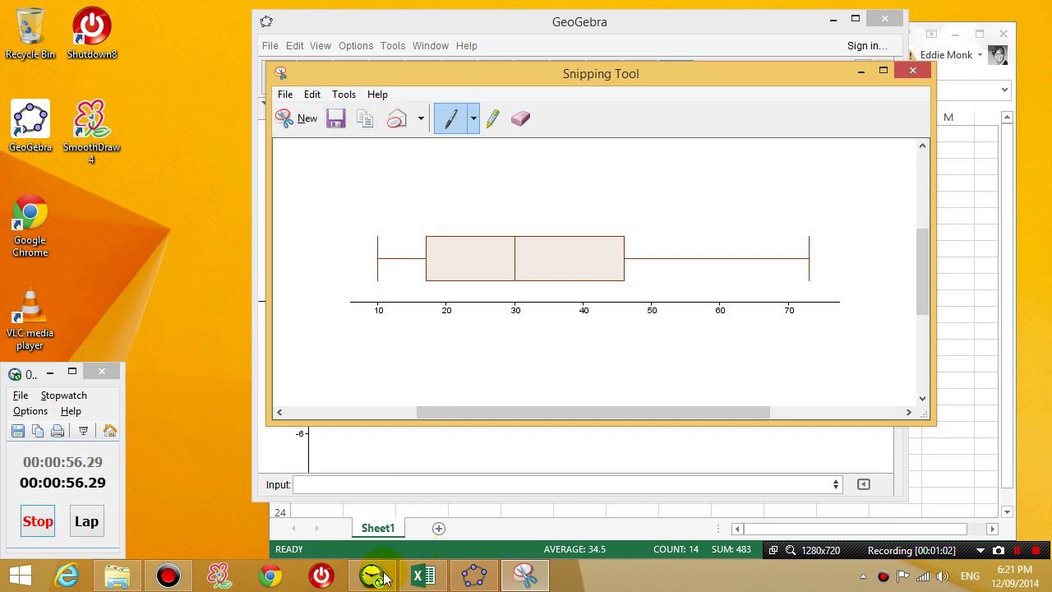
left_click(422, 574)
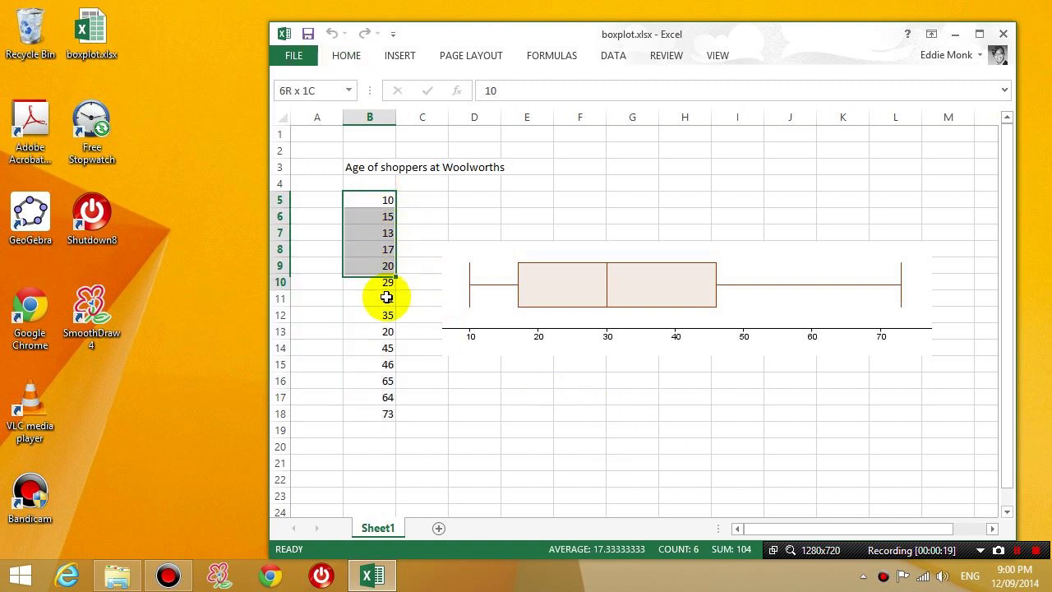
Drag-select the shopper ages in column B beside the pasted box plot picture.
left_click_drag(386, 297, 372, 414)
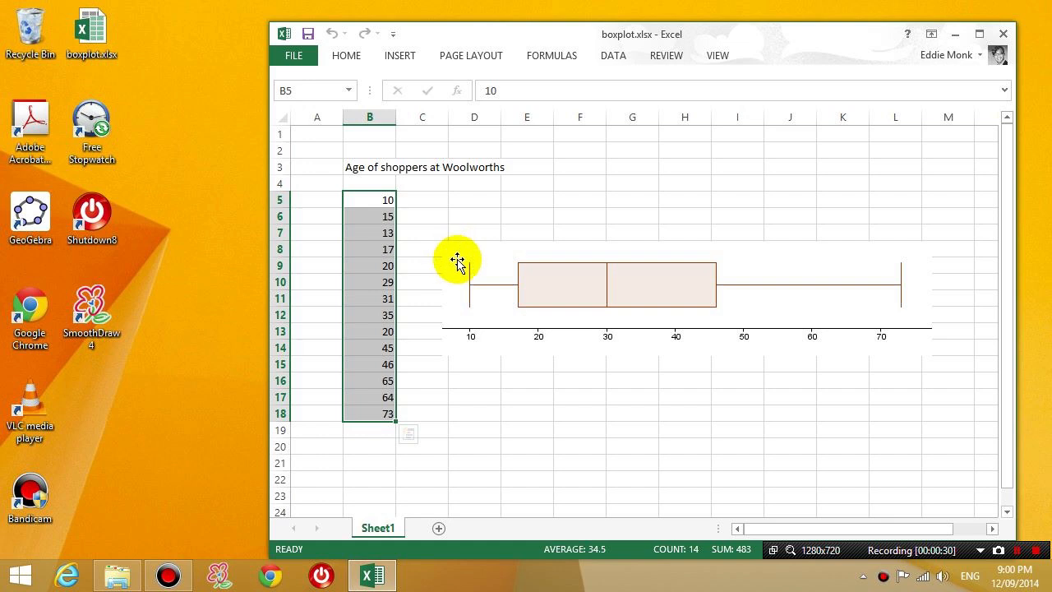
mouse_move(524, 295)
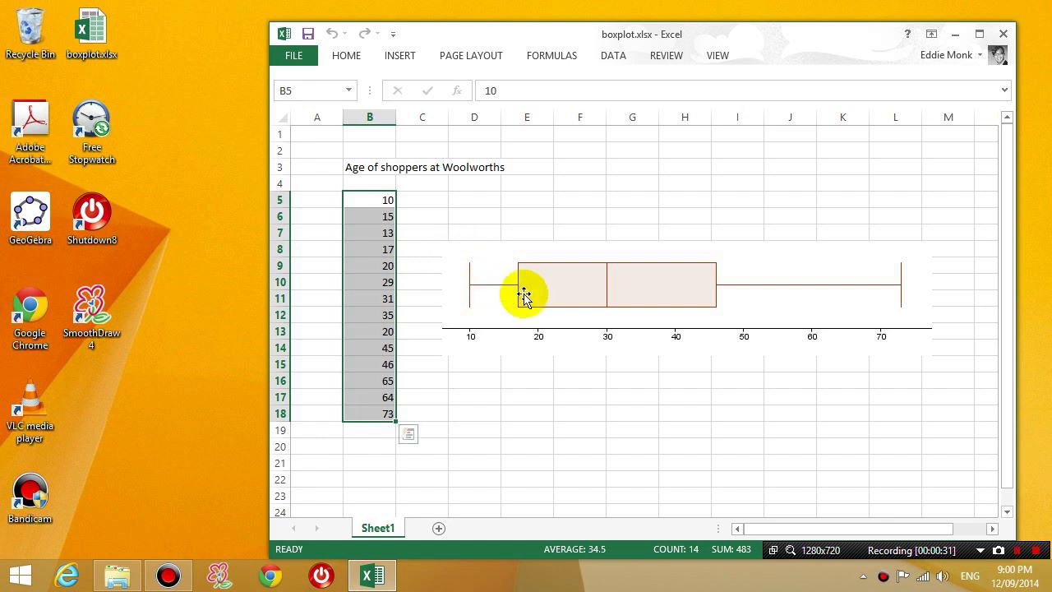
mouse_move(31, 214)
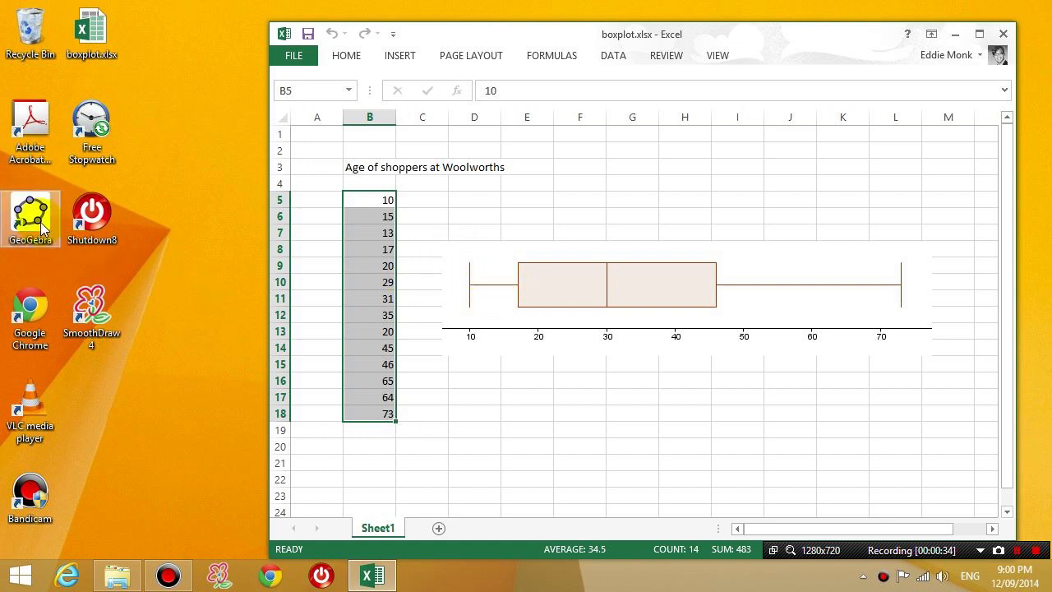
mouse_move(32, 210)
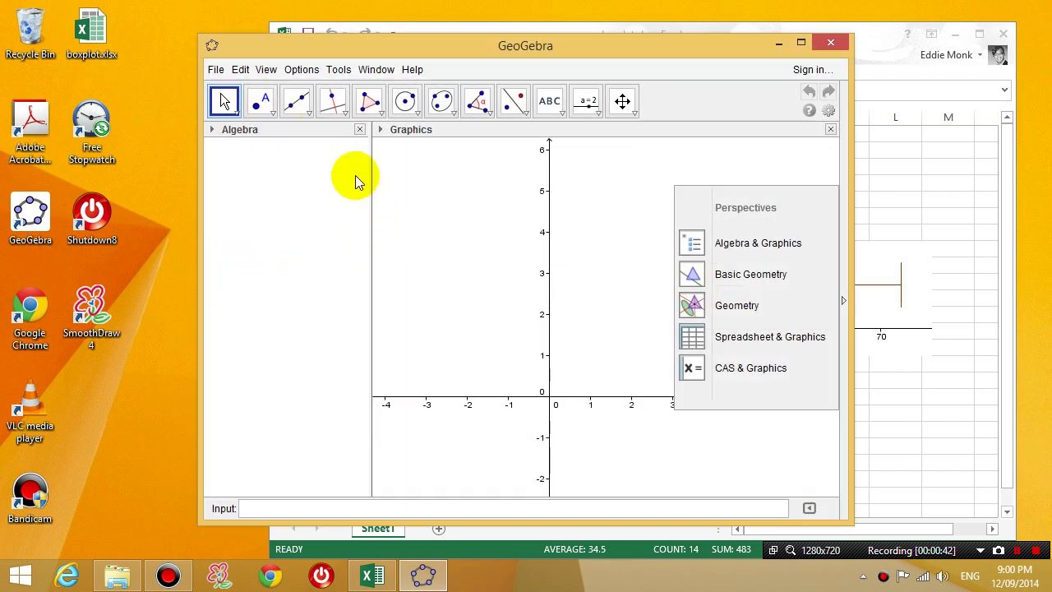
mouse_move(530, 253)
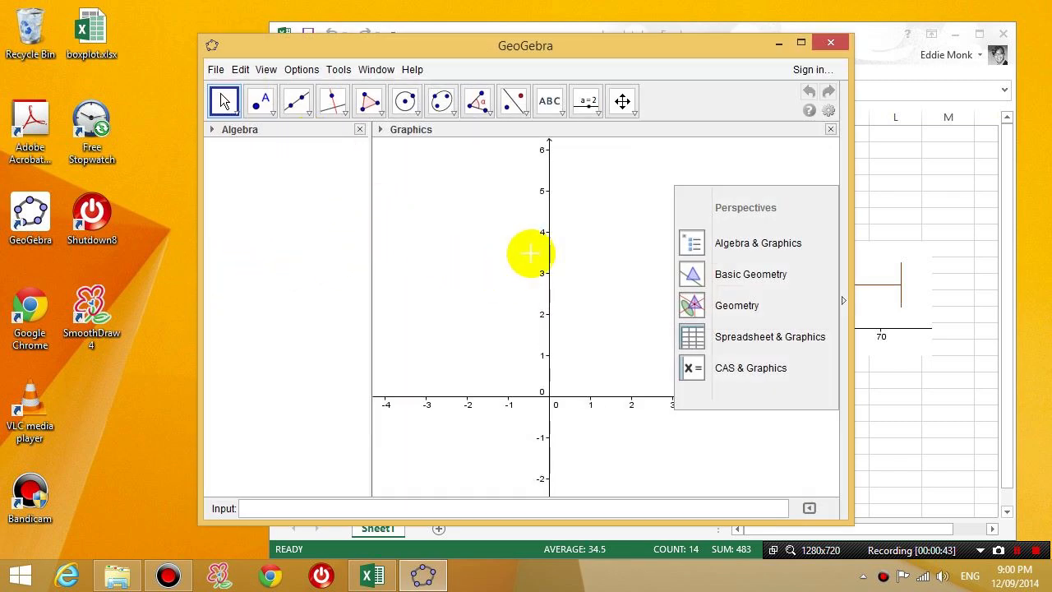
mouse_move(490, 52)
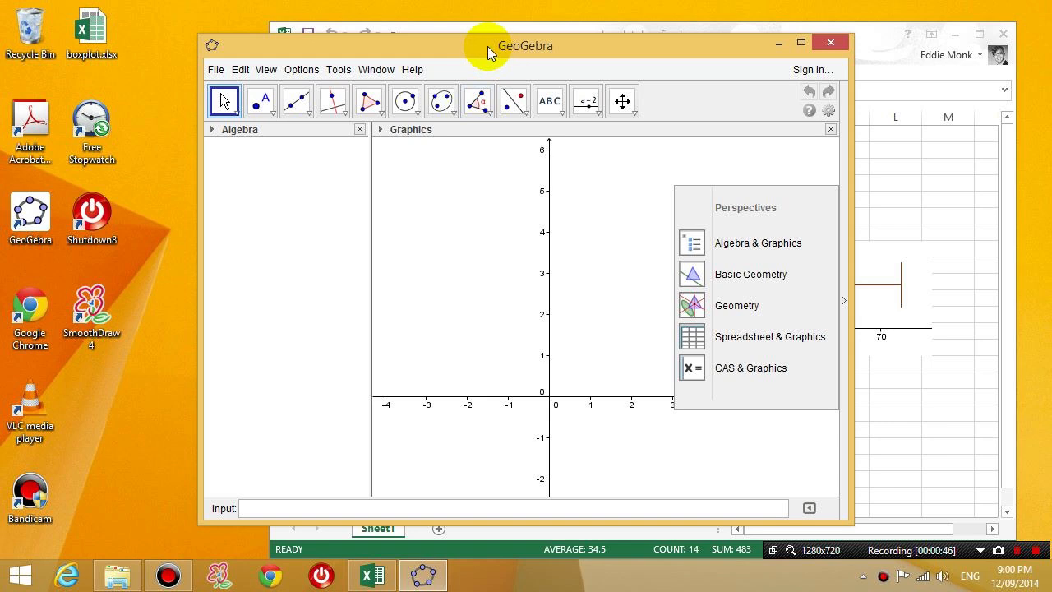
mouse_move(265, 69)
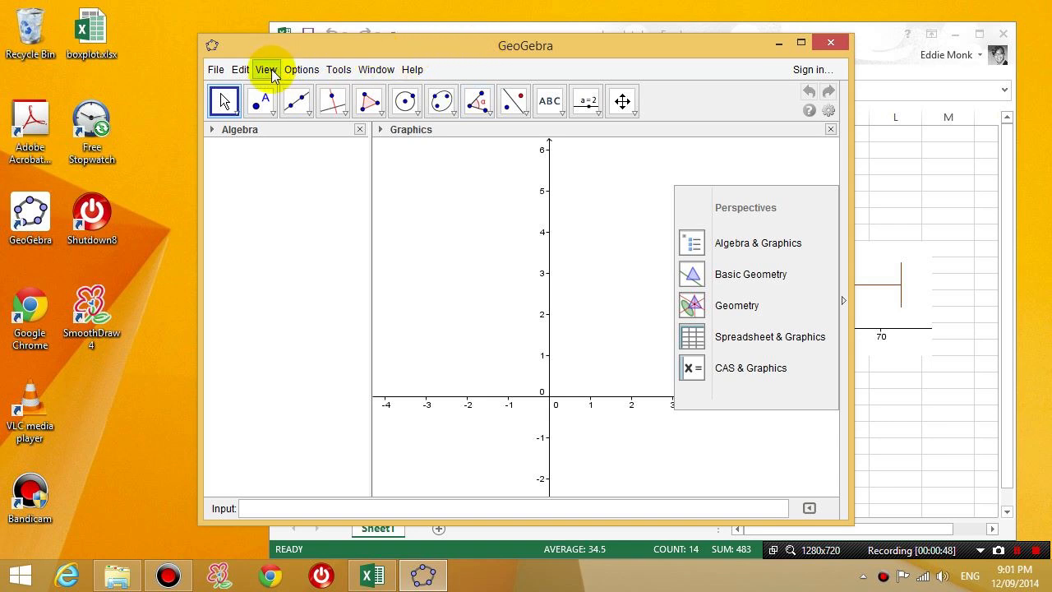
Show GeoGebra's Spreadsheet panel and select cell A1 as the paste destination.
left_click(266, 69)
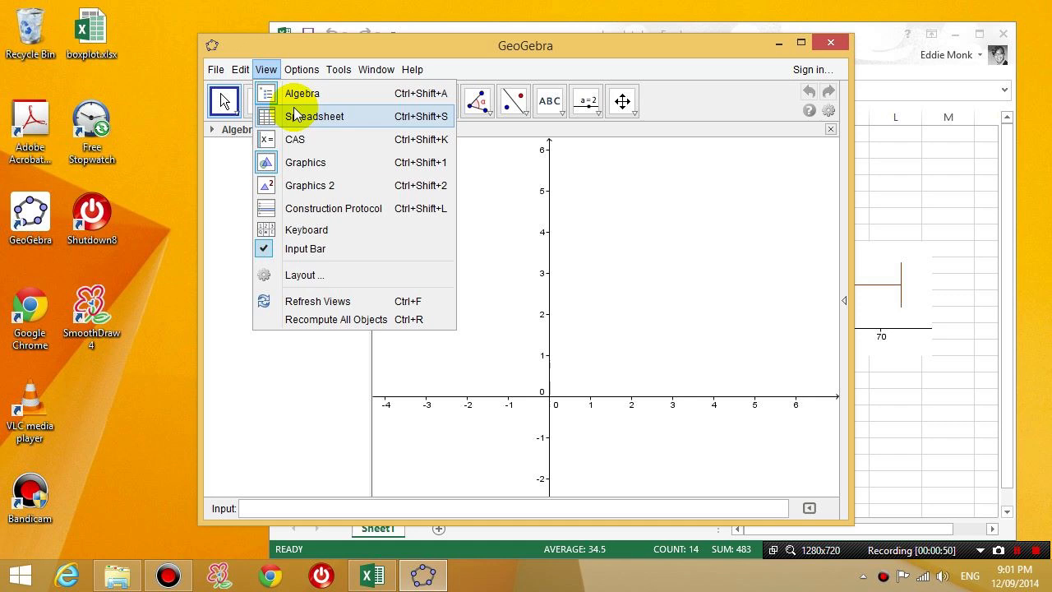
left_click(315, 116)
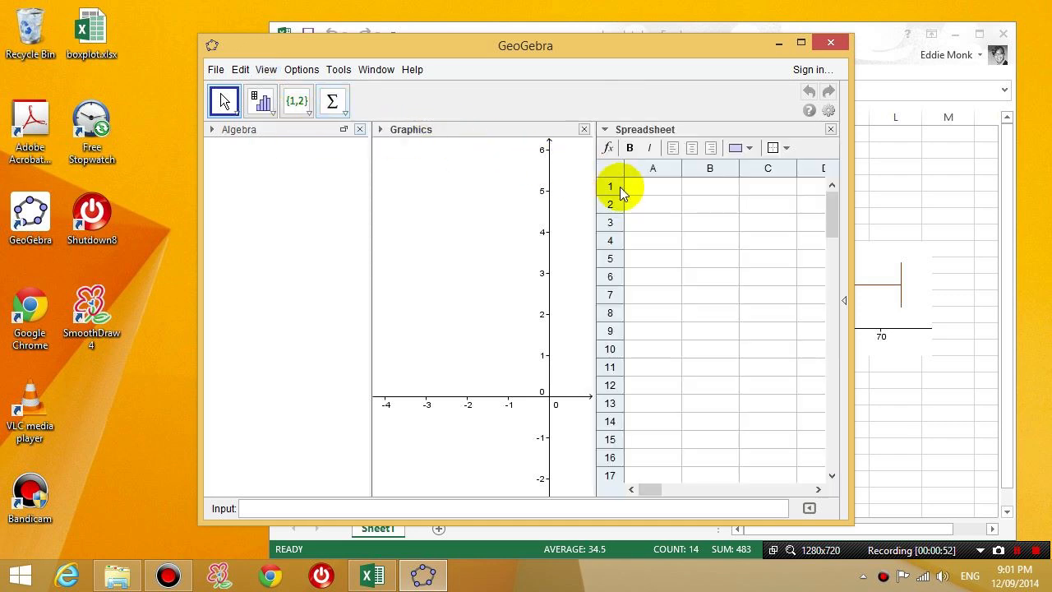
left_click(653, 185)
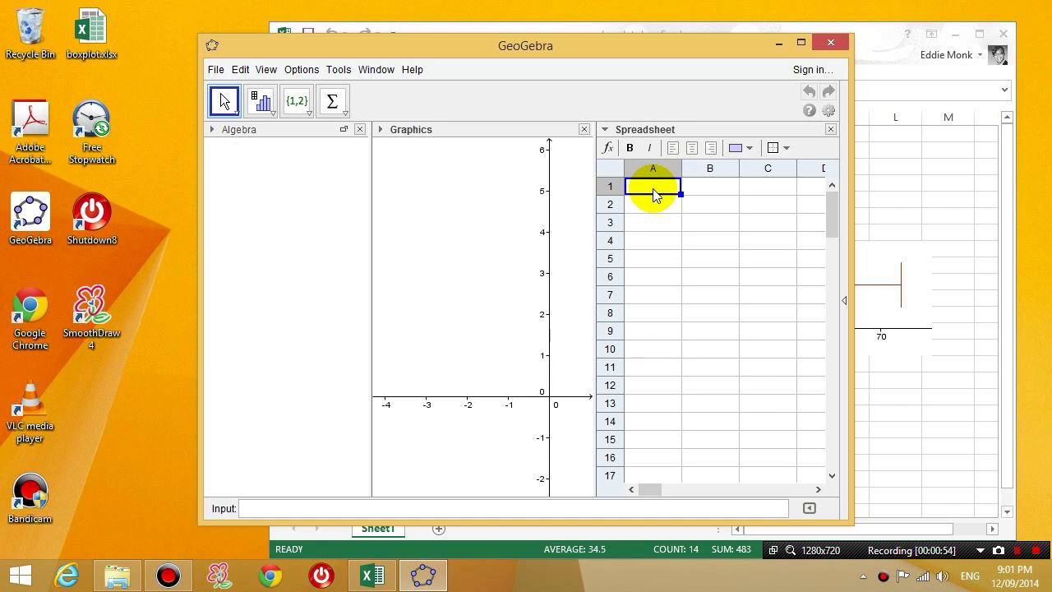
left_click(371, 575)
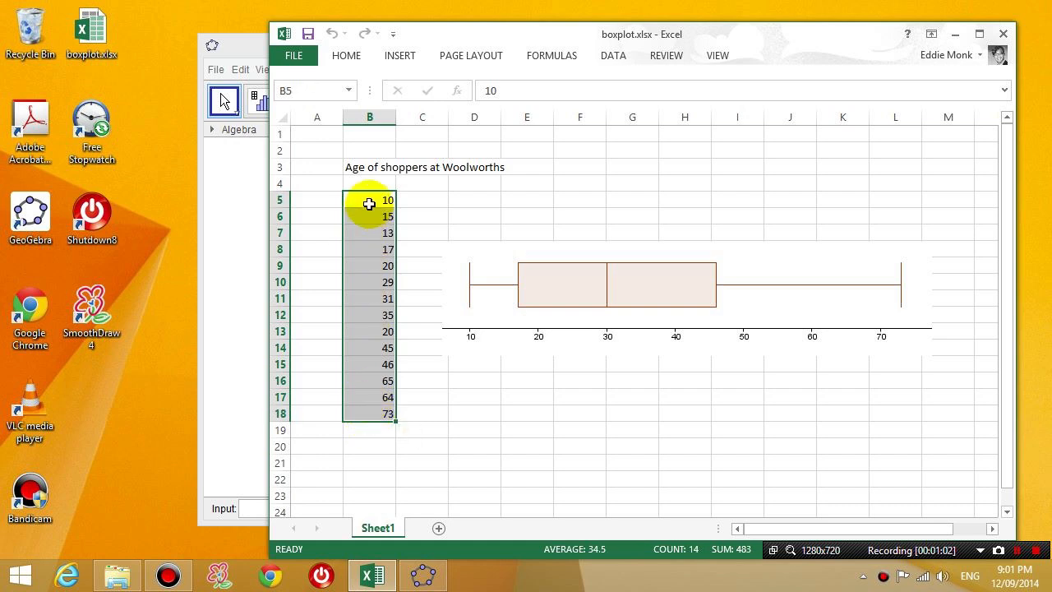
Drag-select the ages from B5 to B18 and copy them with Ctrl+C.
left_click(369, 199)
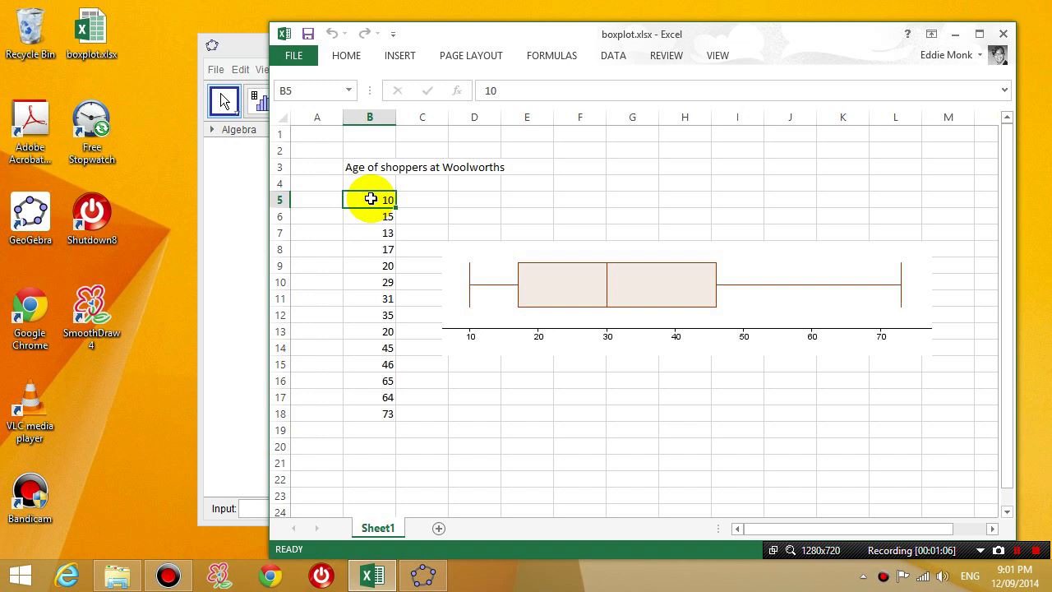
left_click_drag(369, 199, 380, 398)
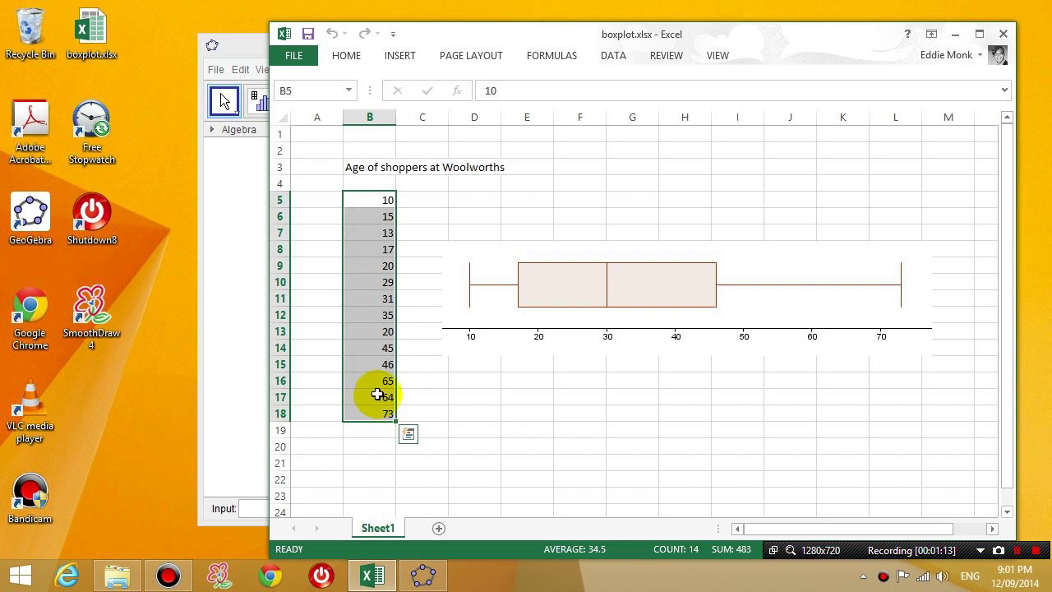
key("ctrl+c")
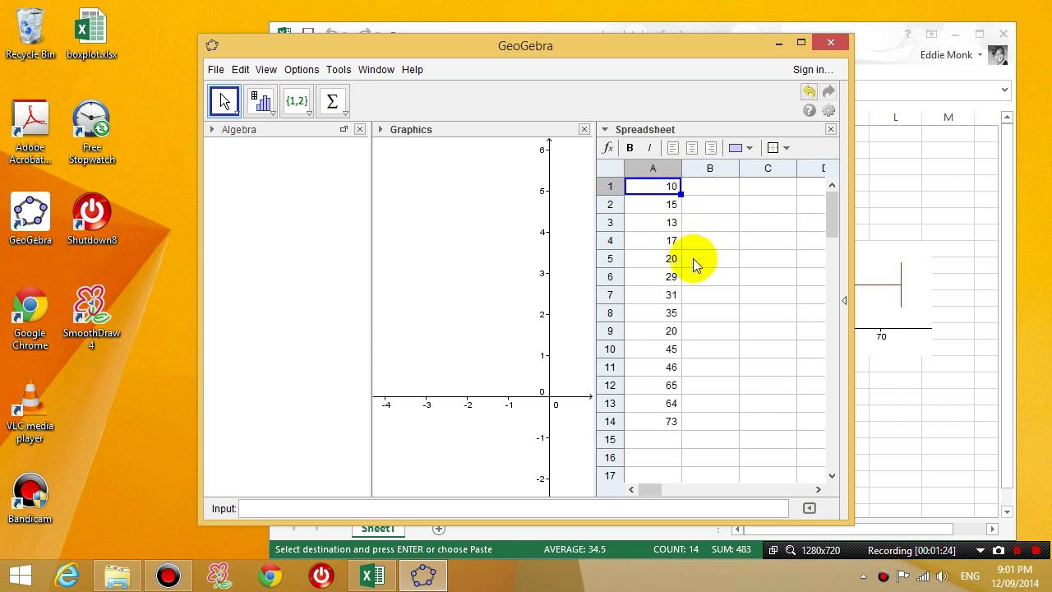
mouse_move(666, 230)
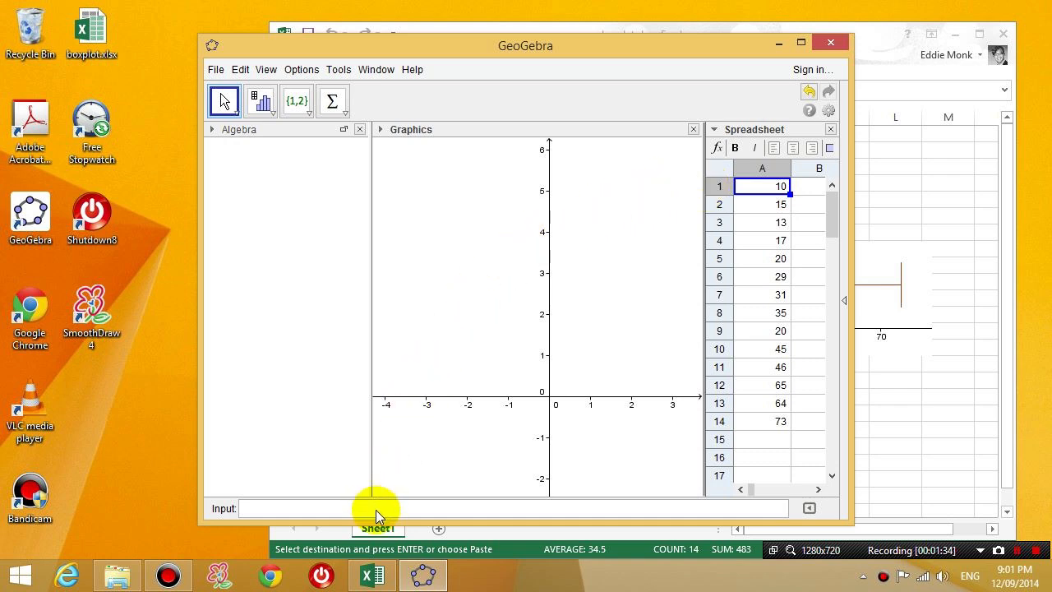
mouse_move(259, 508)
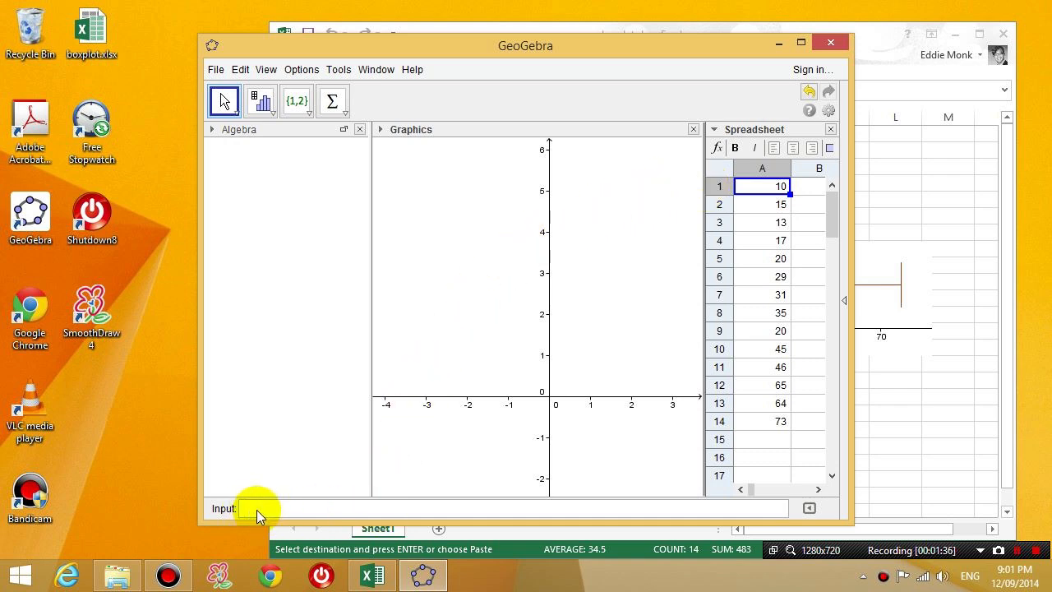
Enter boxplot[0,1,a1:a14] in the Input bar, creating object a = 30.
left_click(263, 508)
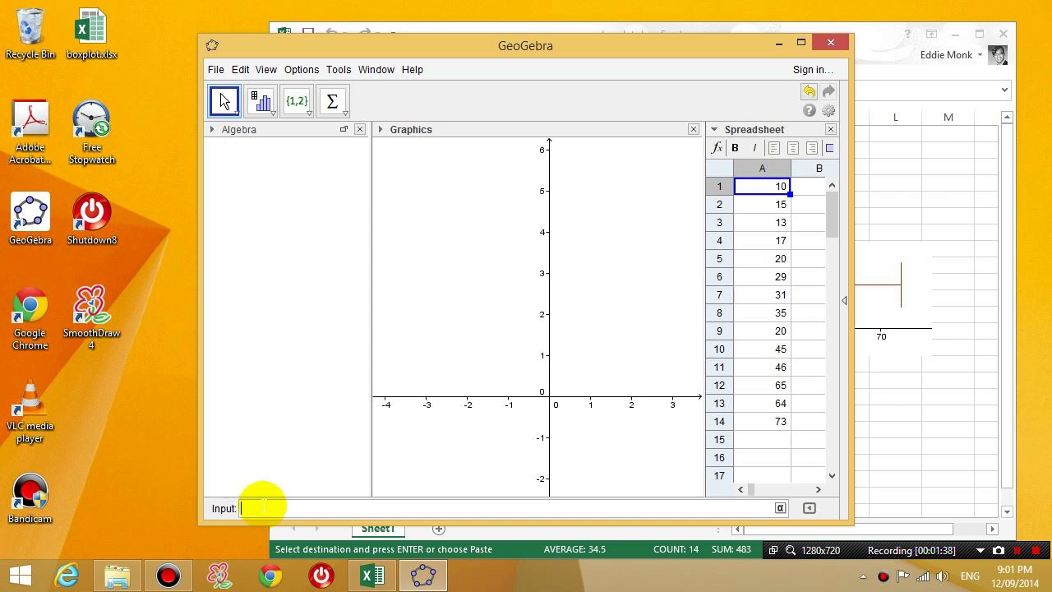
type("b")
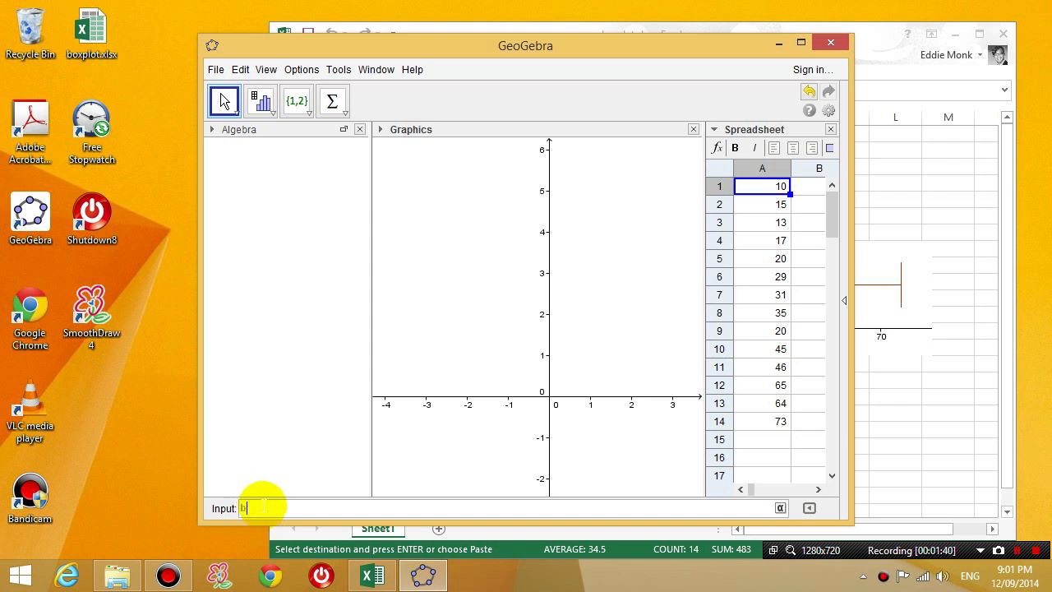
type("oxplot[0,1")
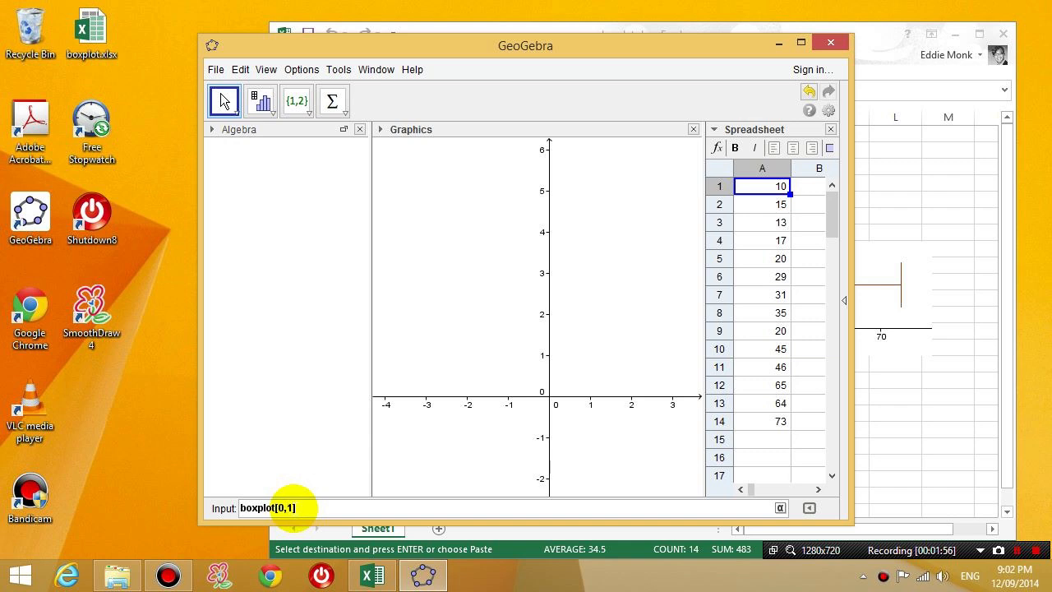
type(",")
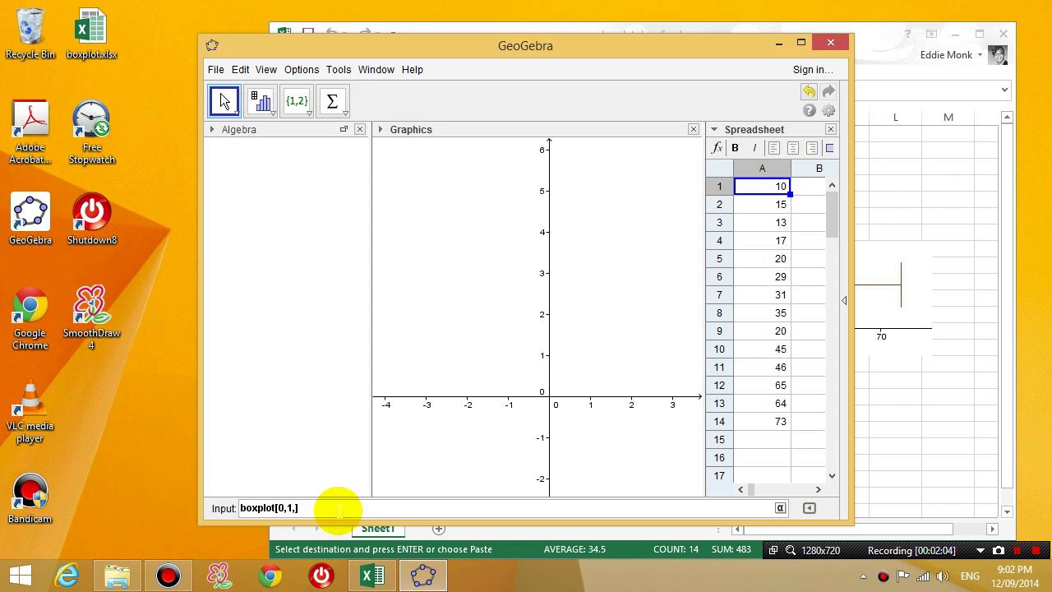
type("a1:a")
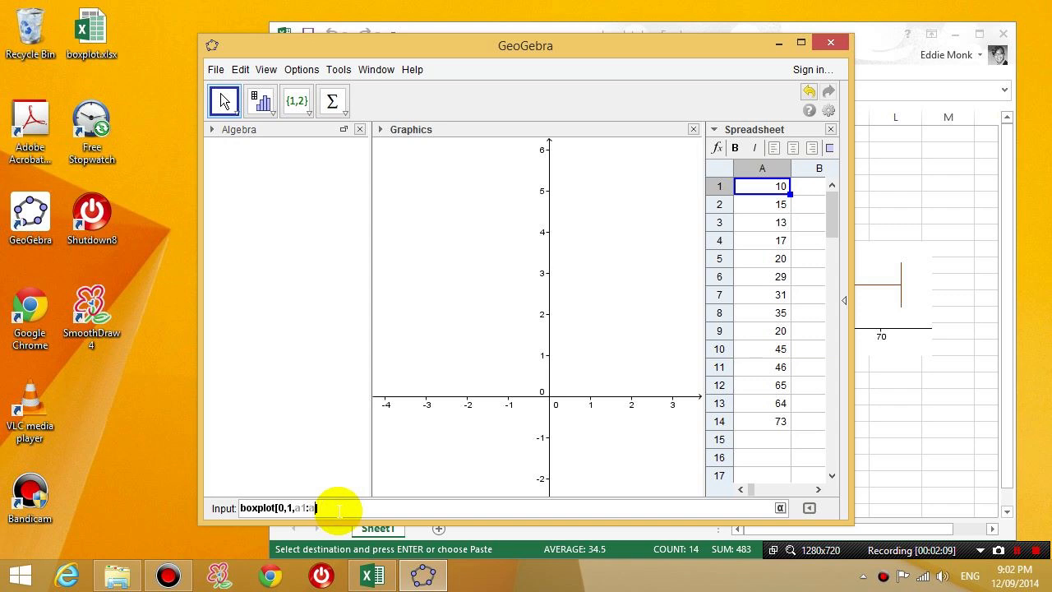
type("14")
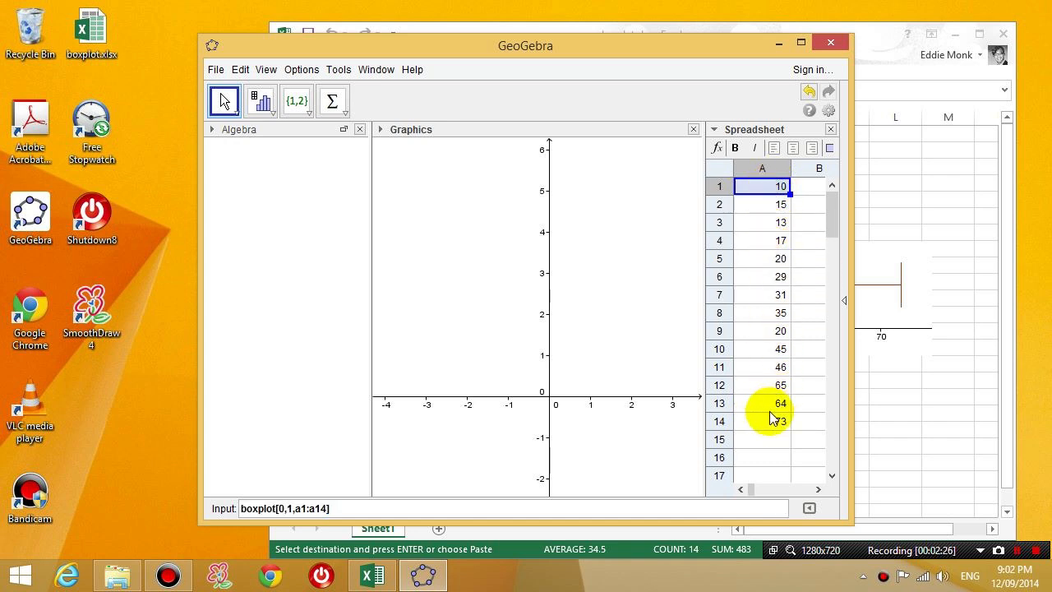
left_click(761, 421)
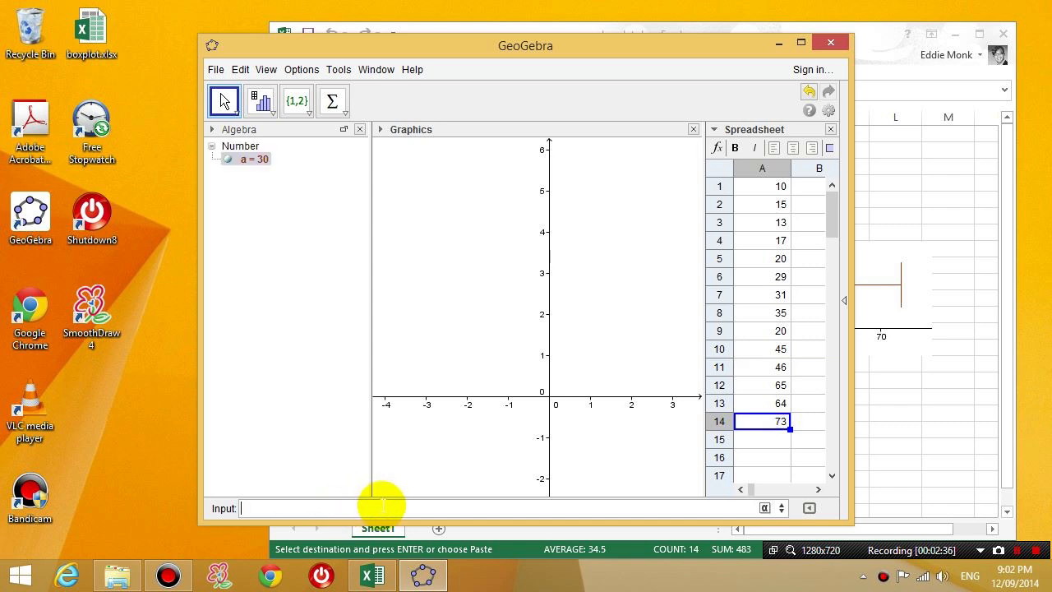
mouse_move(806, 66)
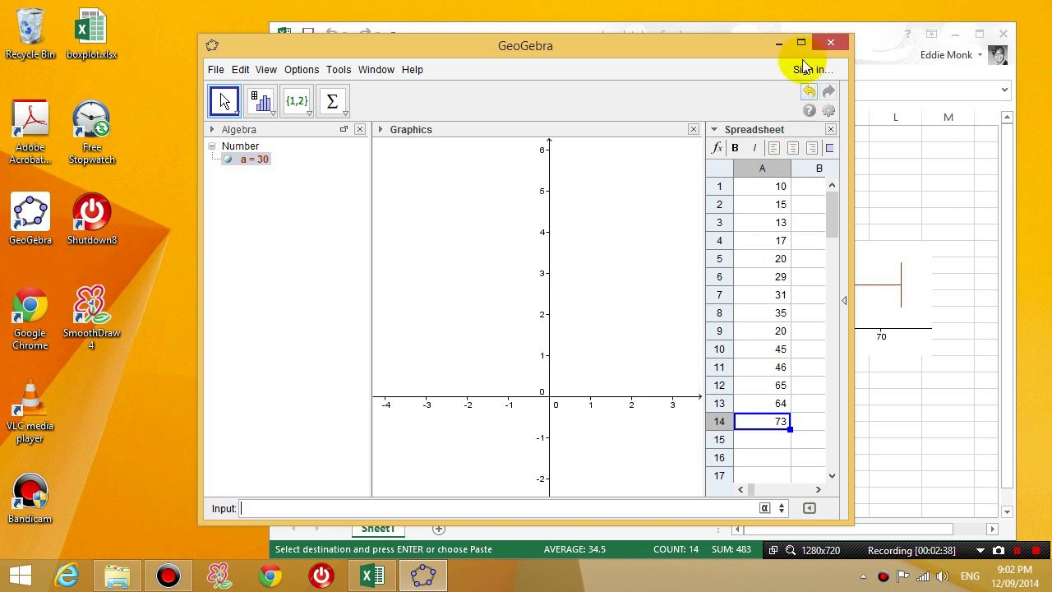
mouse_move(801, 42)
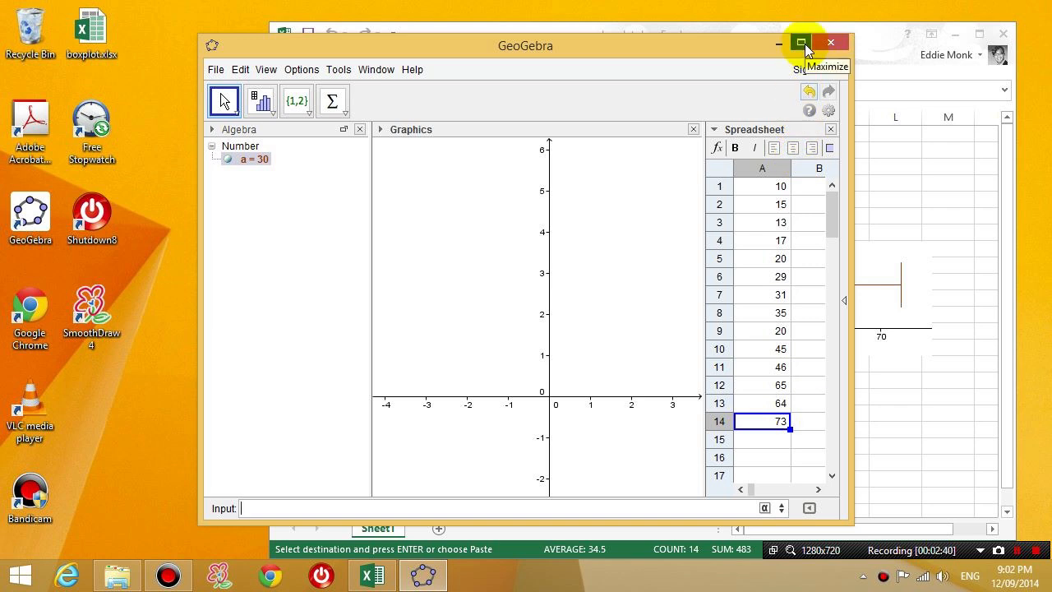
Maximise GeoGebra, close the spreadsheet, and pan until the box plot spans 10 to 75.
left_click(803, 42)
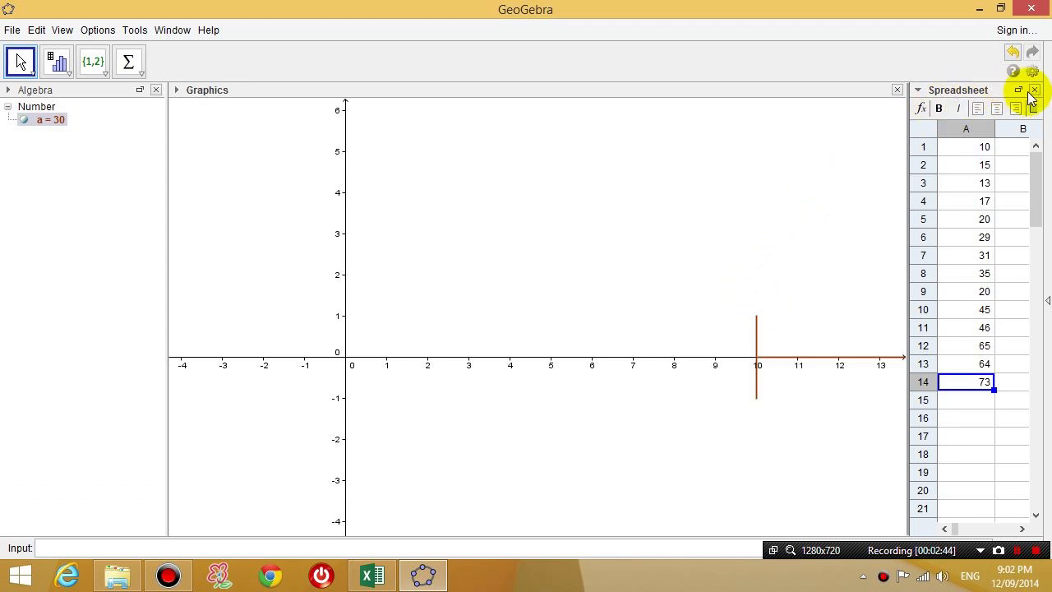
left_click(1034, 90)
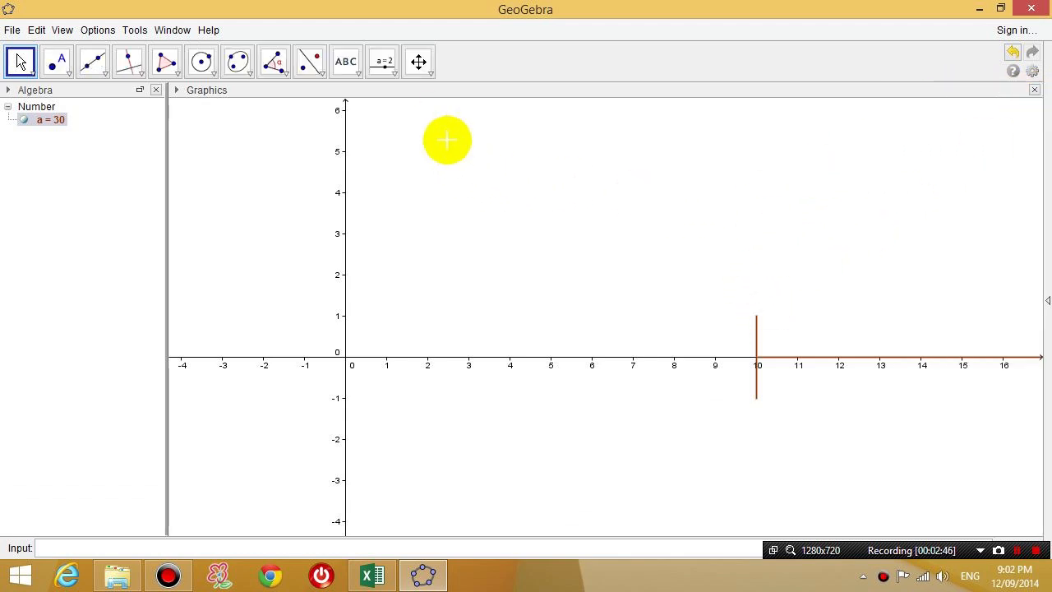
mouse_move(419, 62)
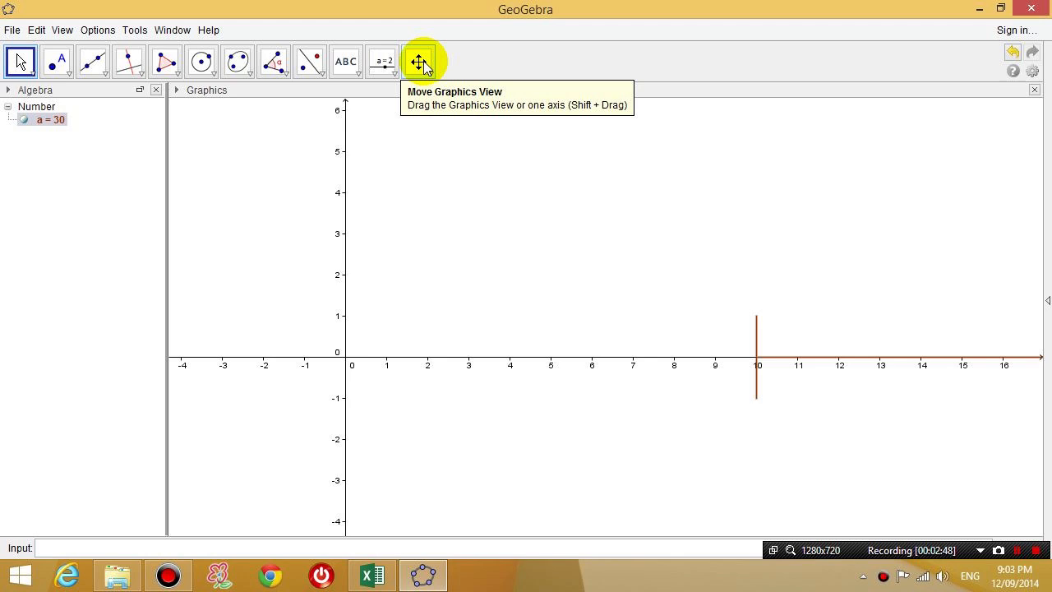
left_click(418, 61)
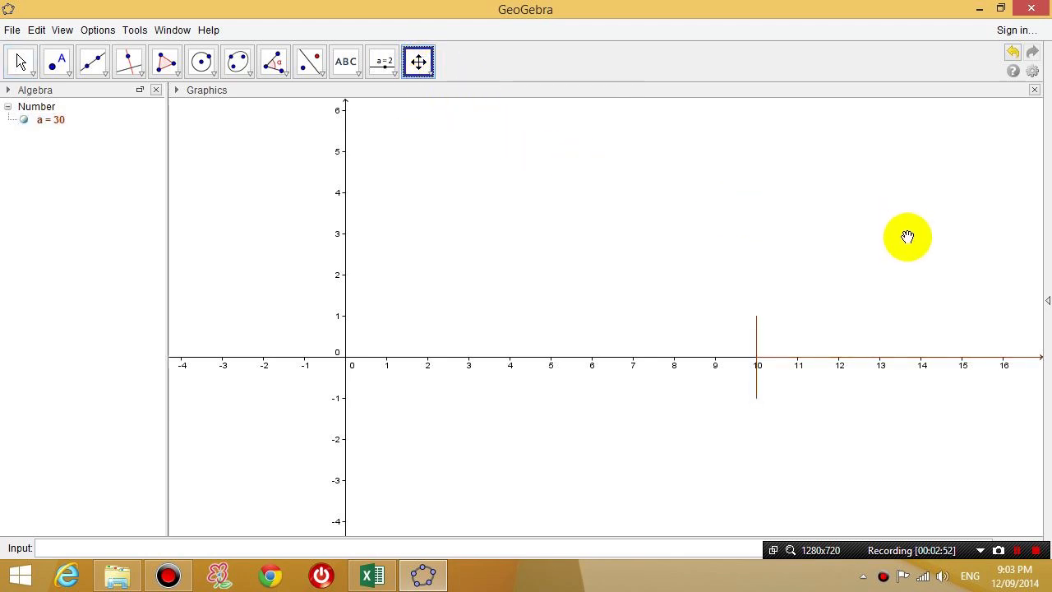
left_click_drag(908, 238, 379, 260)
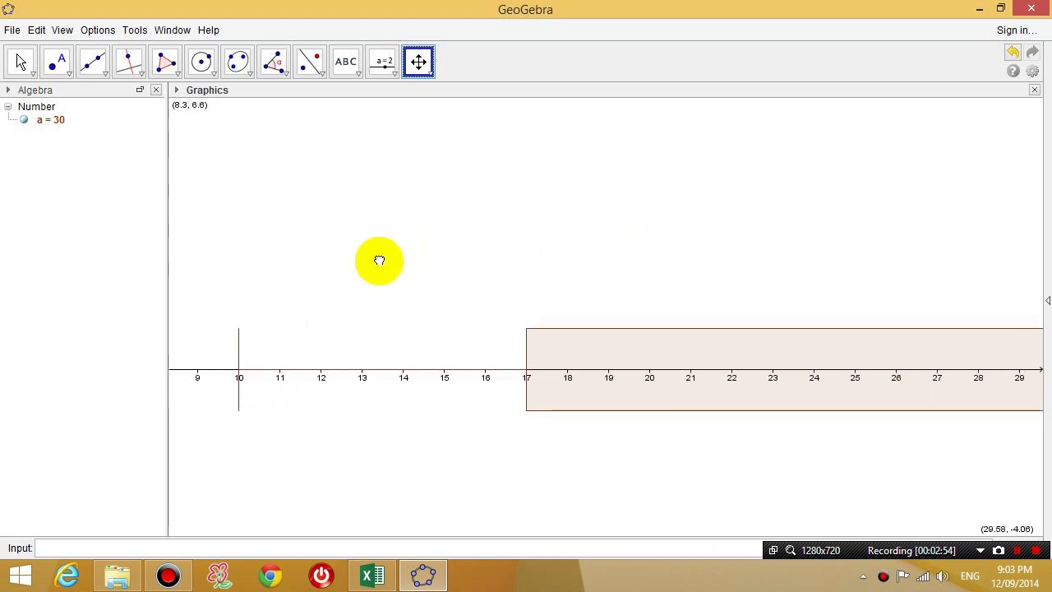
left_click_drag(379, 261, 697, 327)
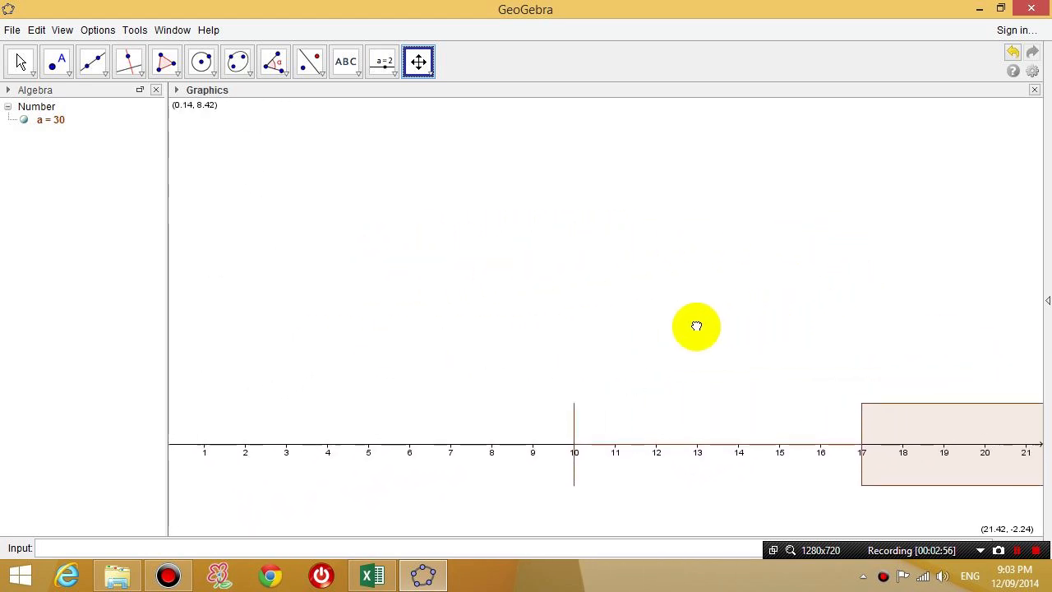
left_click_drag(697, 326, 626, 278)
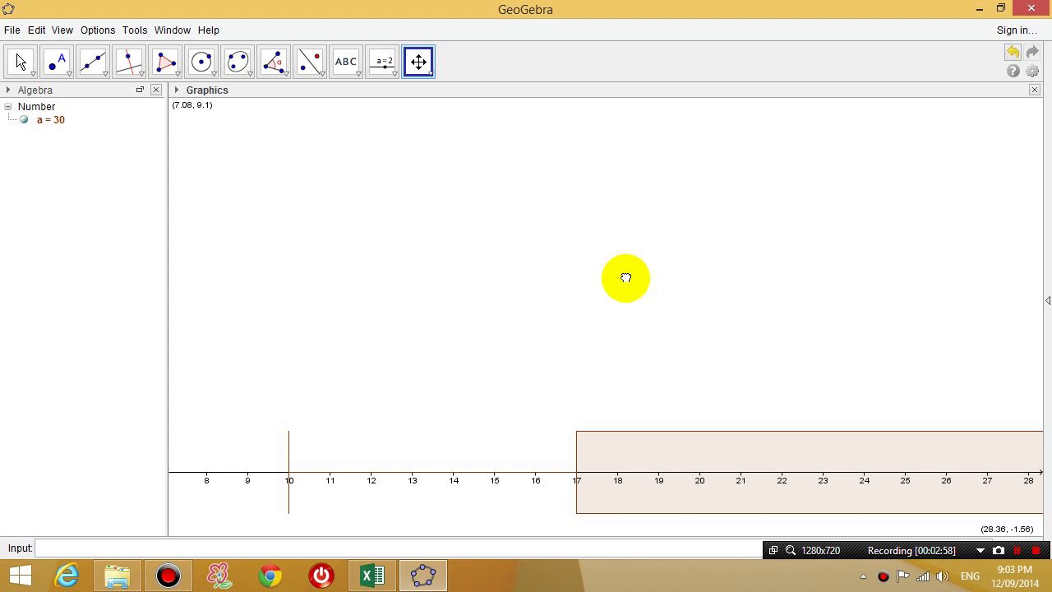
left_click_drag(624, 278, 499, 254)
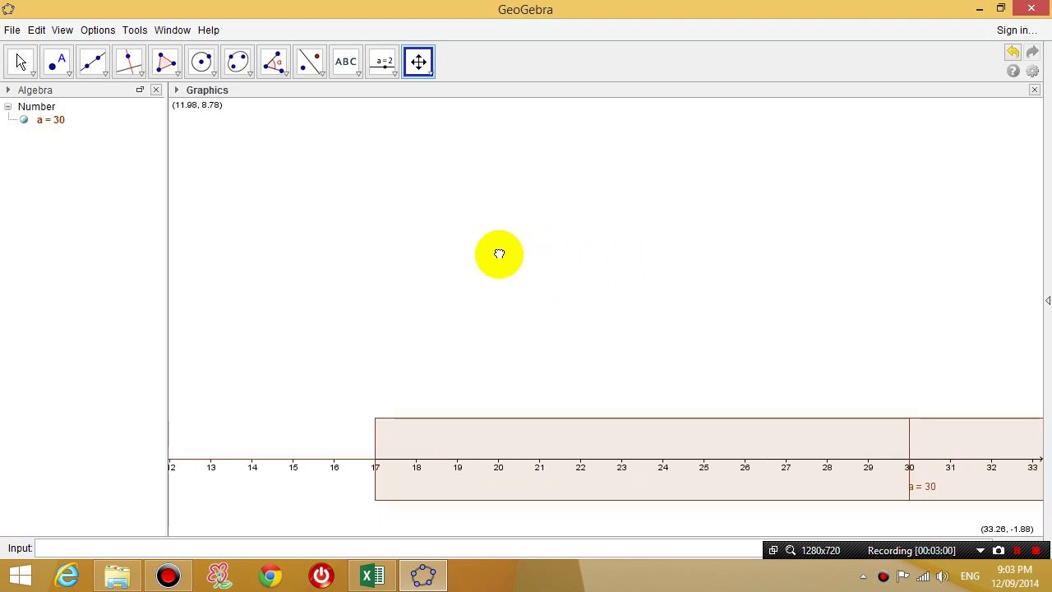
left_click_drag(499, 253, 485, 186)
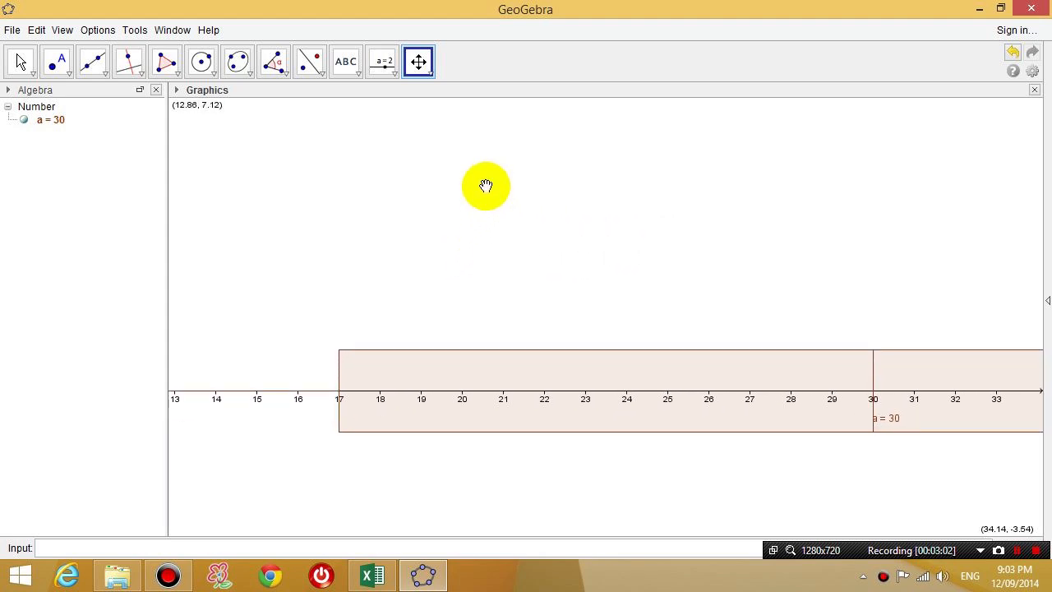
mouse_move(498, 162)
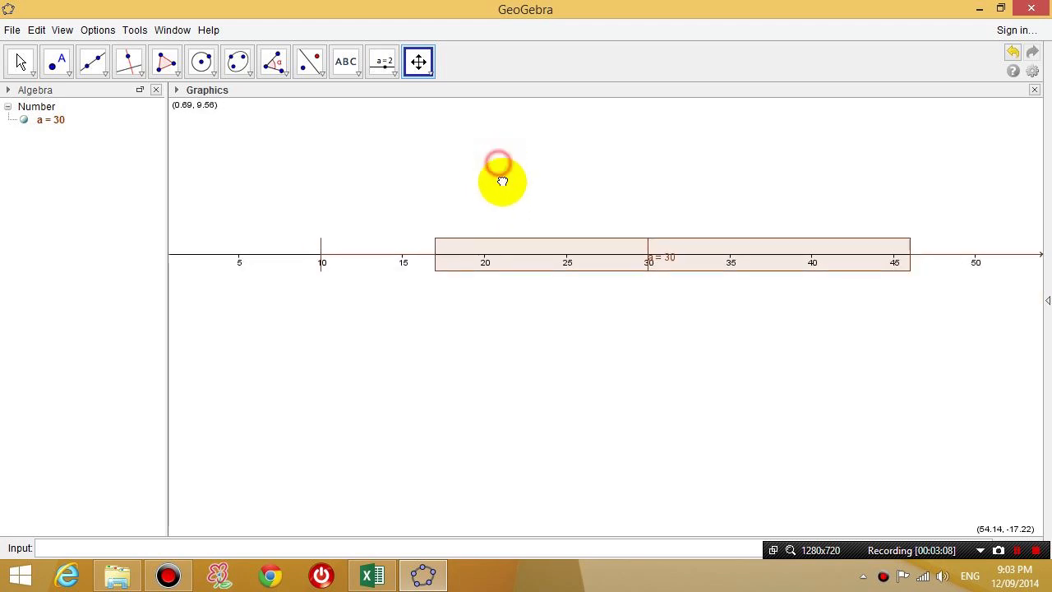
left_click_drag(499, 179, 509, 271)
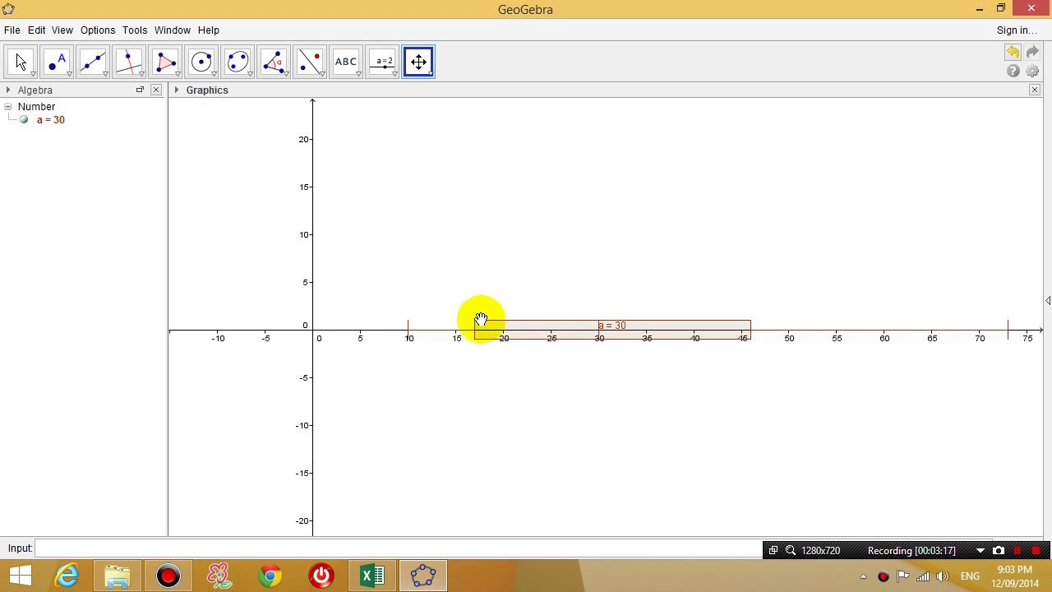
mouse_move(475, 321)
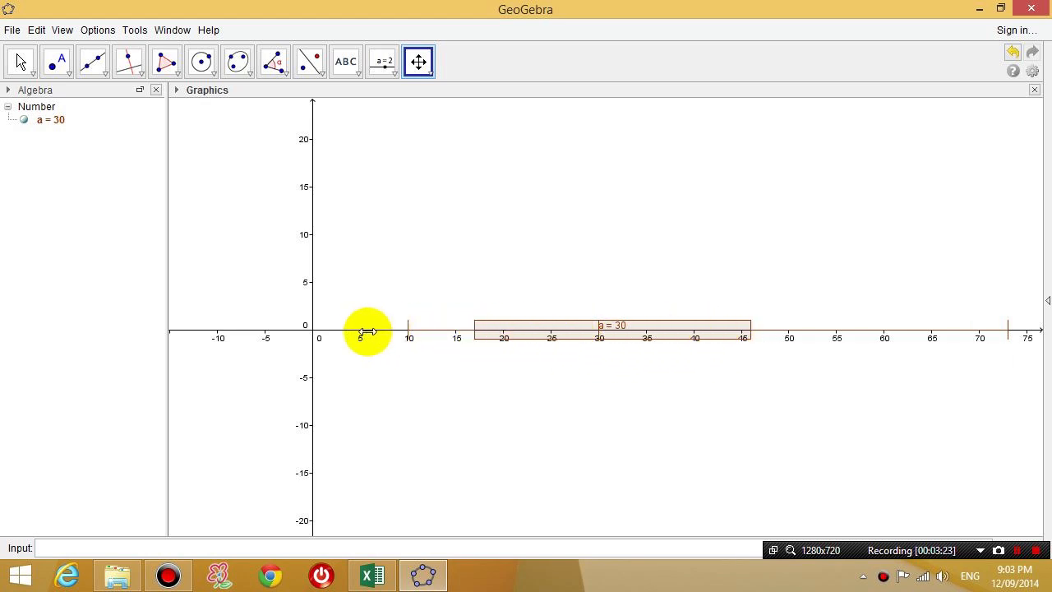
mouse_move(885, 334)
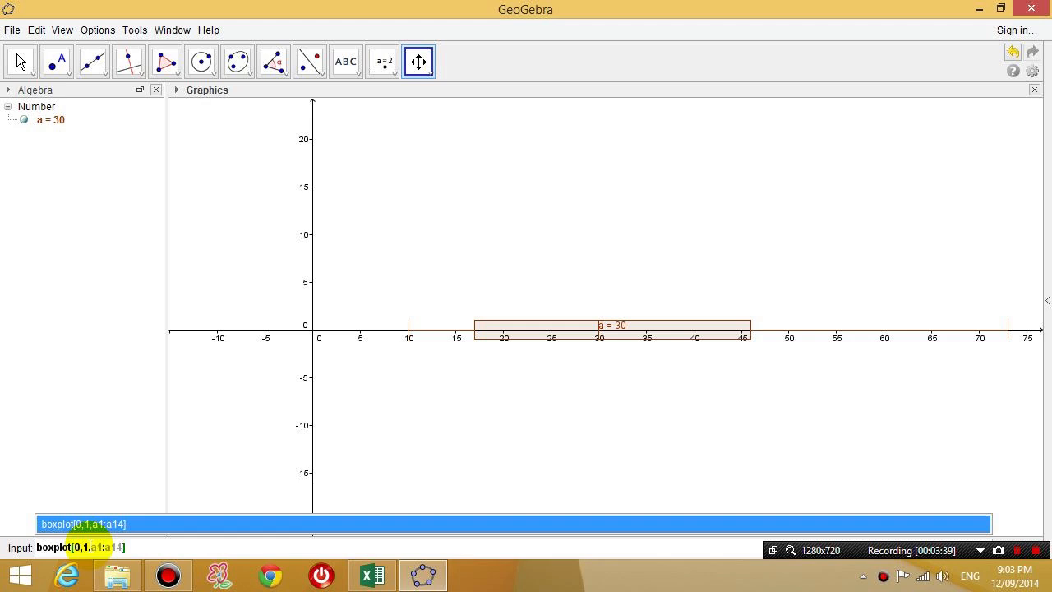
mouse_move(168, 573)
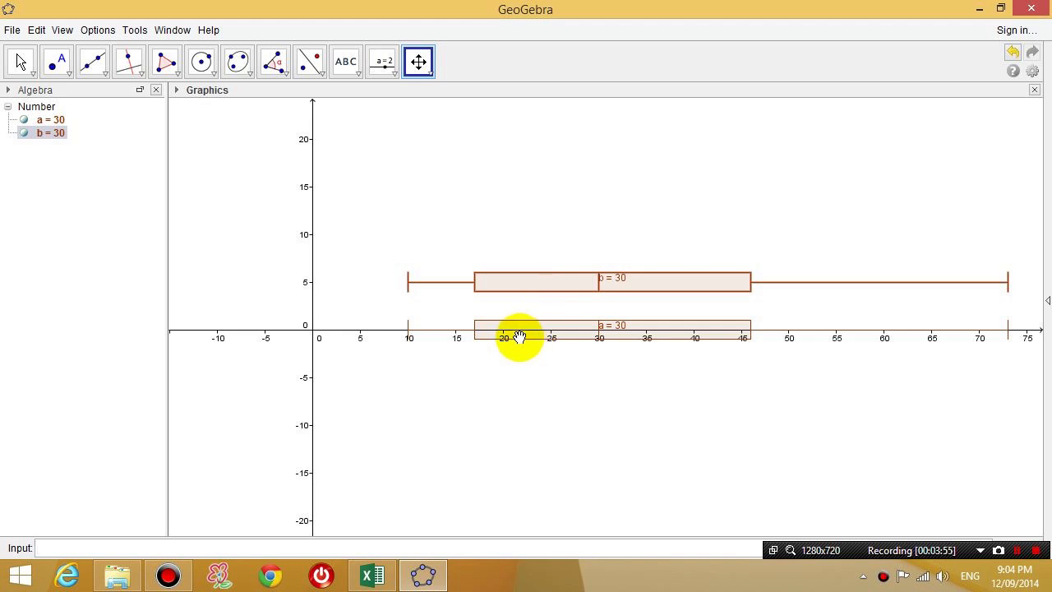
mouse_move(530, 325)
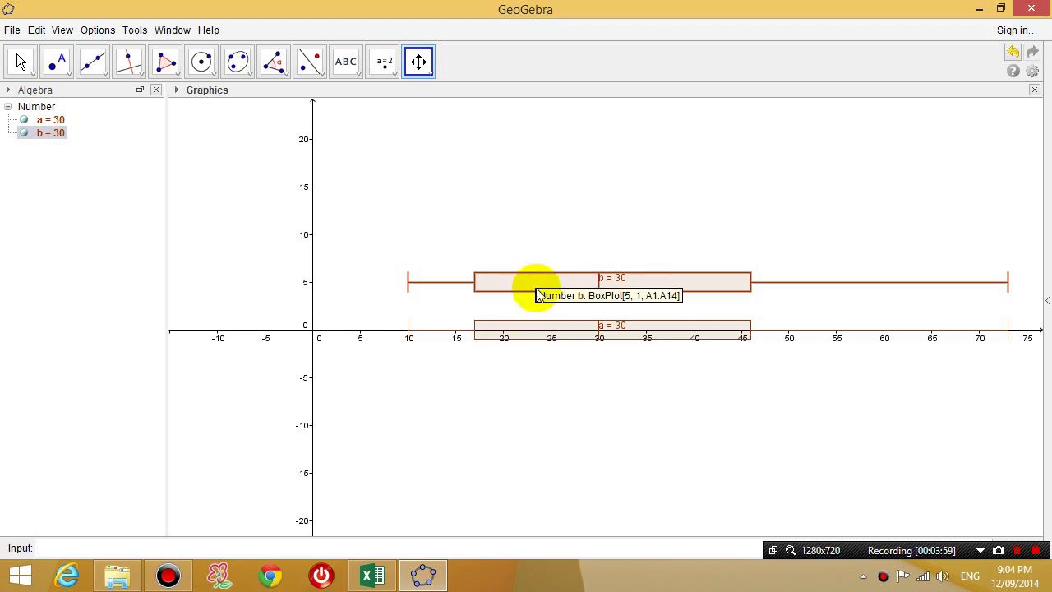
mouse_move(279, 542)
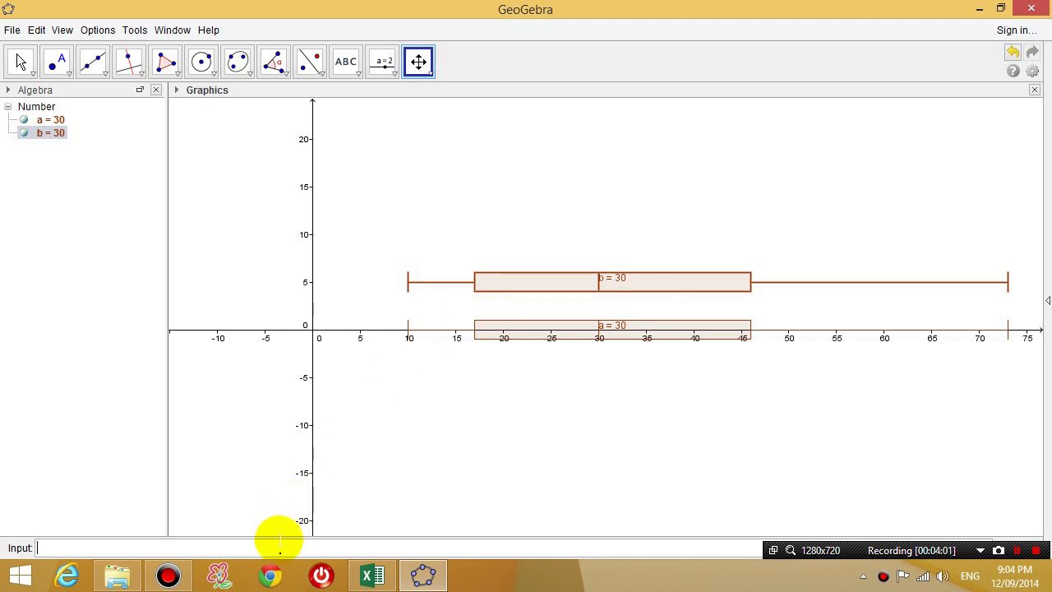
Enter boxplot[b,1,a1:a14] to add box plot b = 30 above the first.
type("boxplot[b,1,a1:a14]")
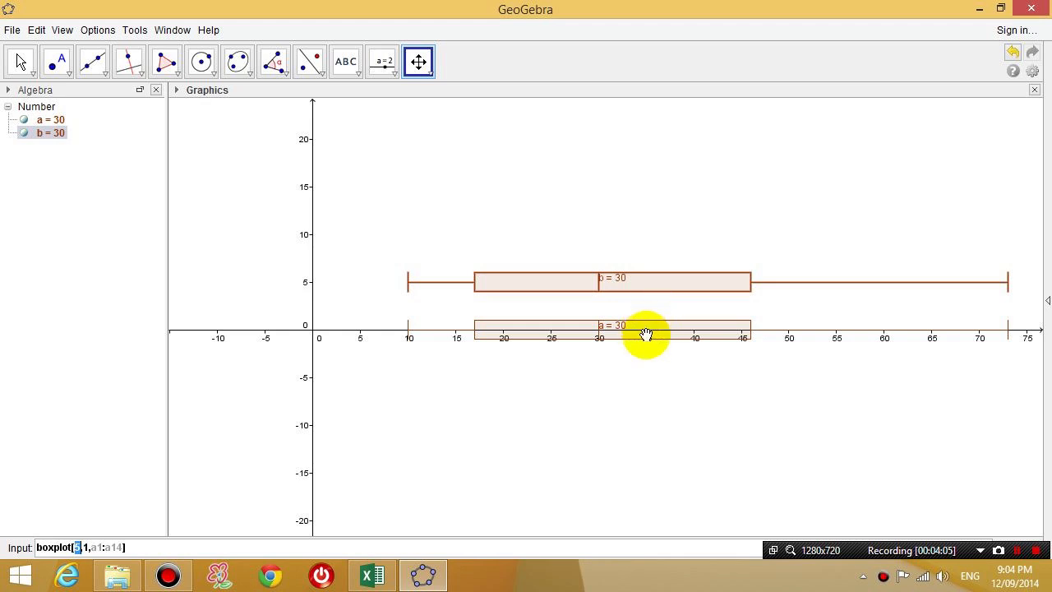
mouse_move(645, 202)
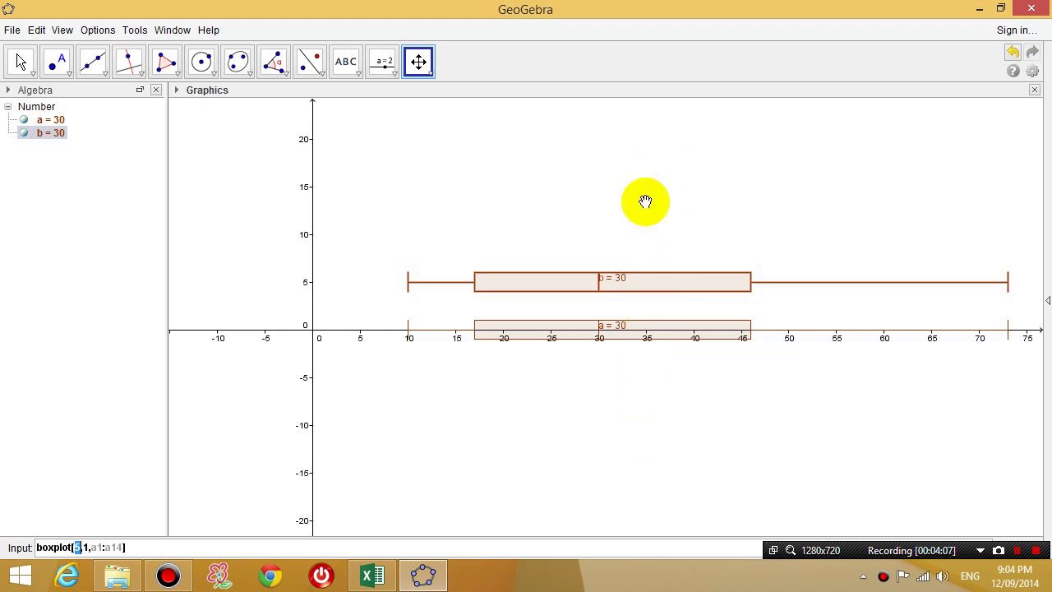
mouse_move(646, 343)
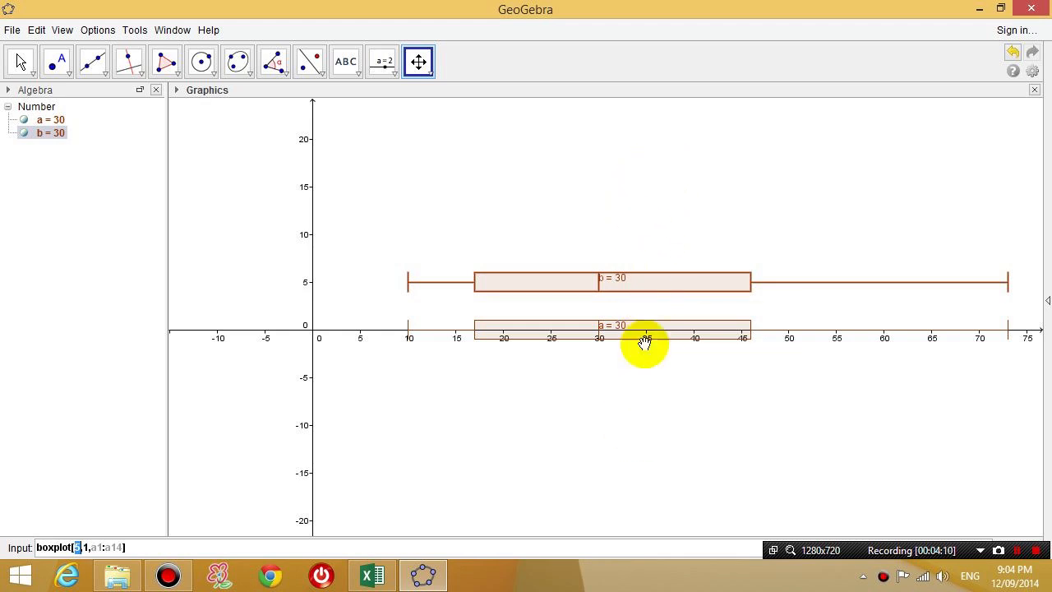
mouse_move(647, 383)
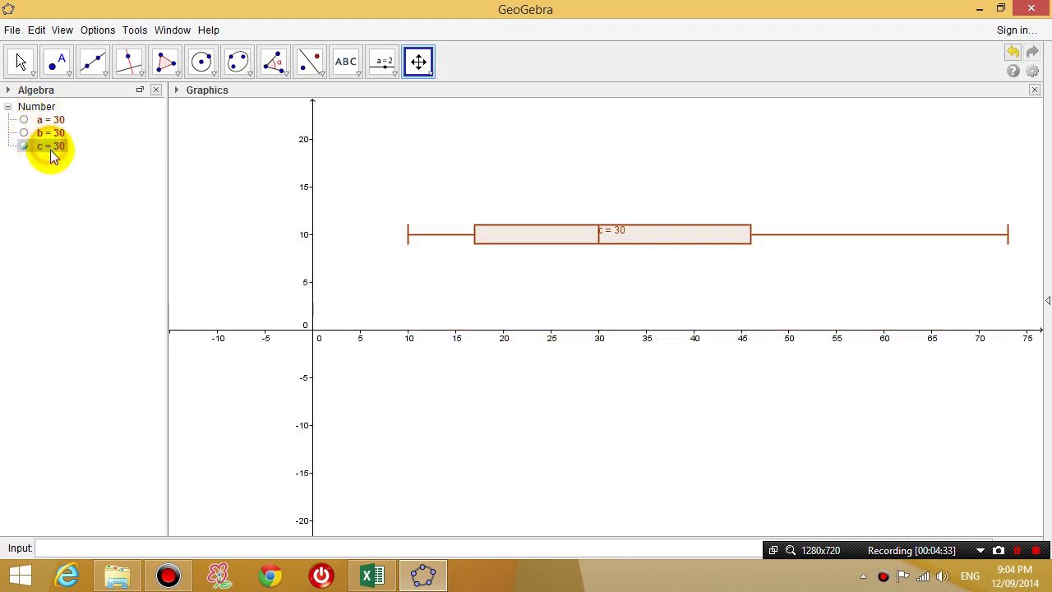
mouse_move(529, 238)
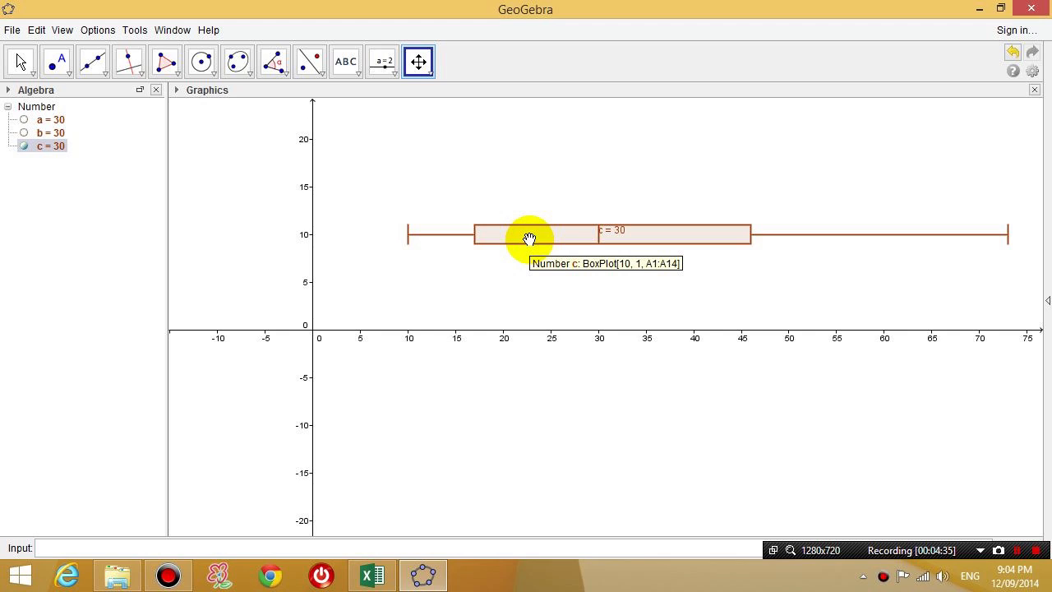
mouse_move(453, 367)
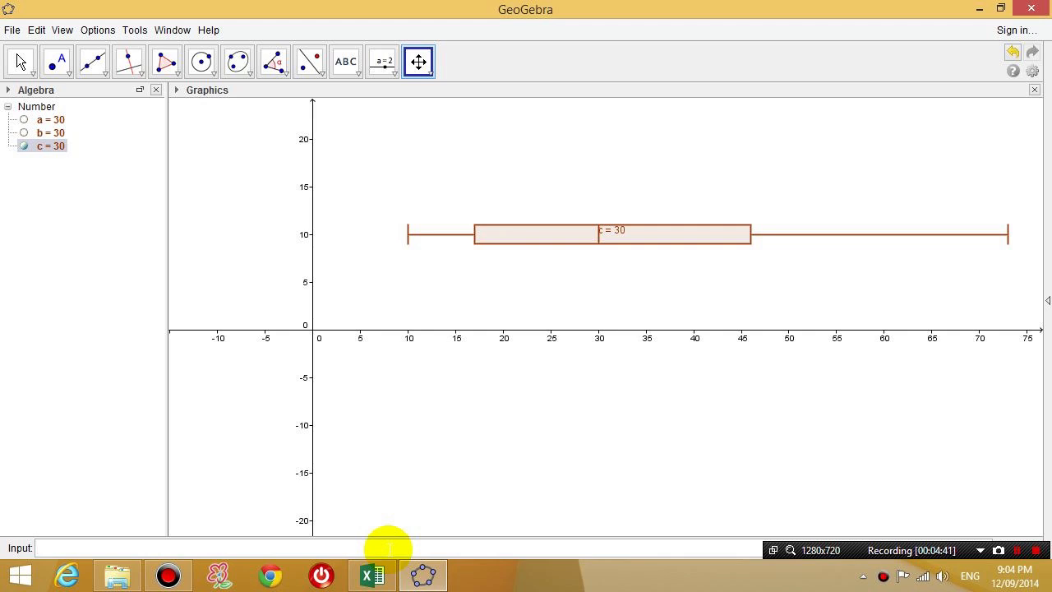
Enter boxplot[10,1,a1:a14] to draw a box plot of ages A1:A14 at height 10.
type("boxplot[10,1,a1:a14]")
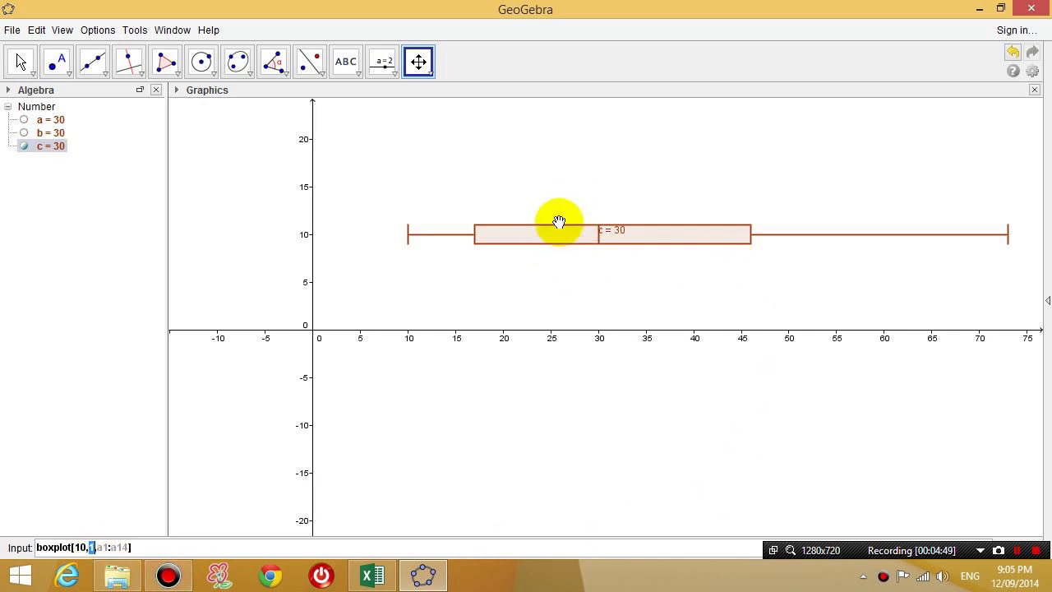
mouse_move(559, 281)
type("3,")
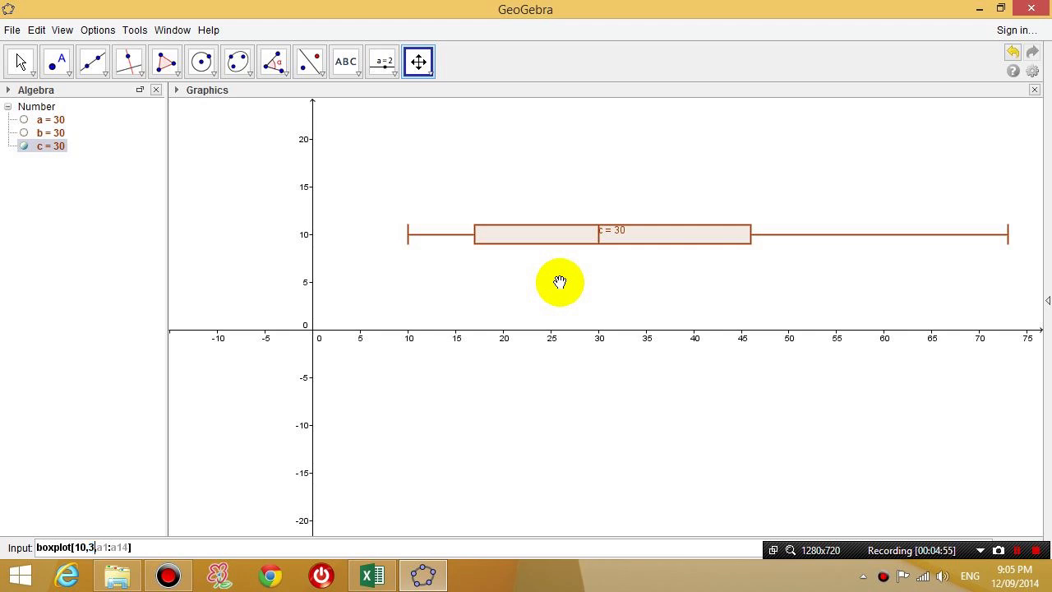
mouse_move(596, 219)
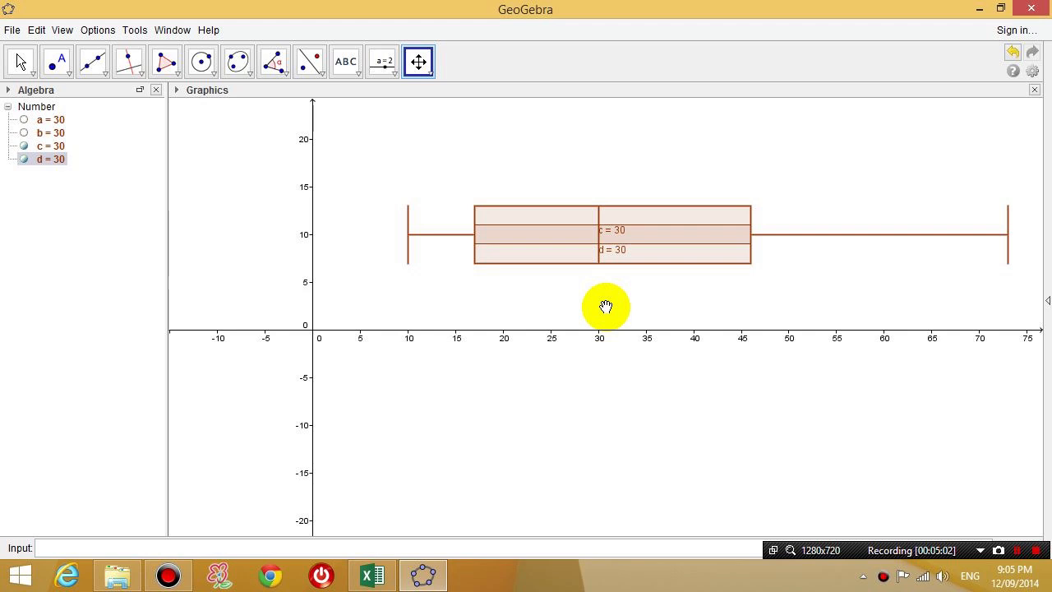
mouse_move(586, 310)
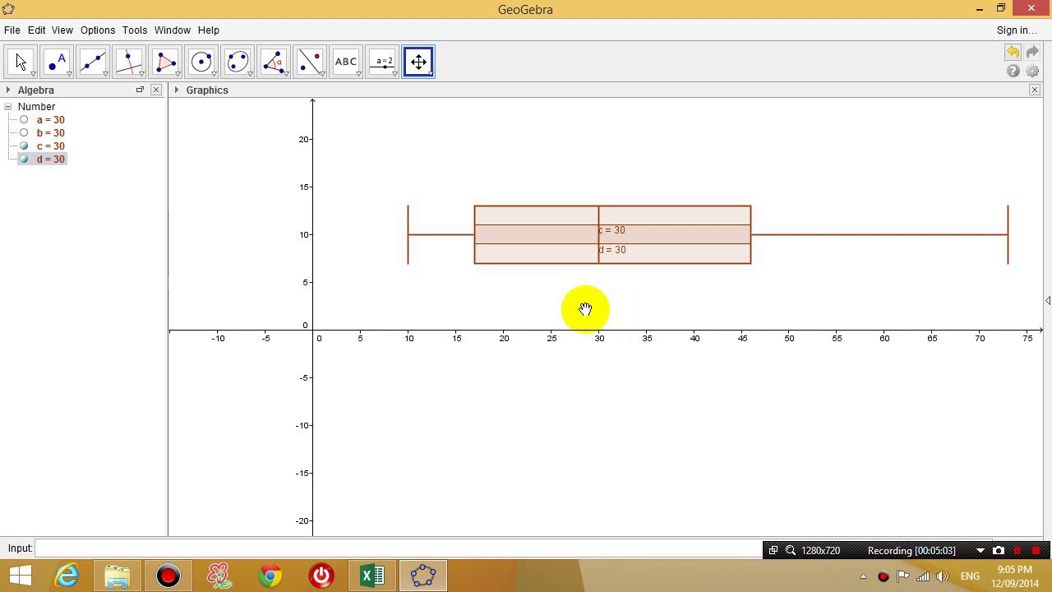
mouse_move(565, 236)
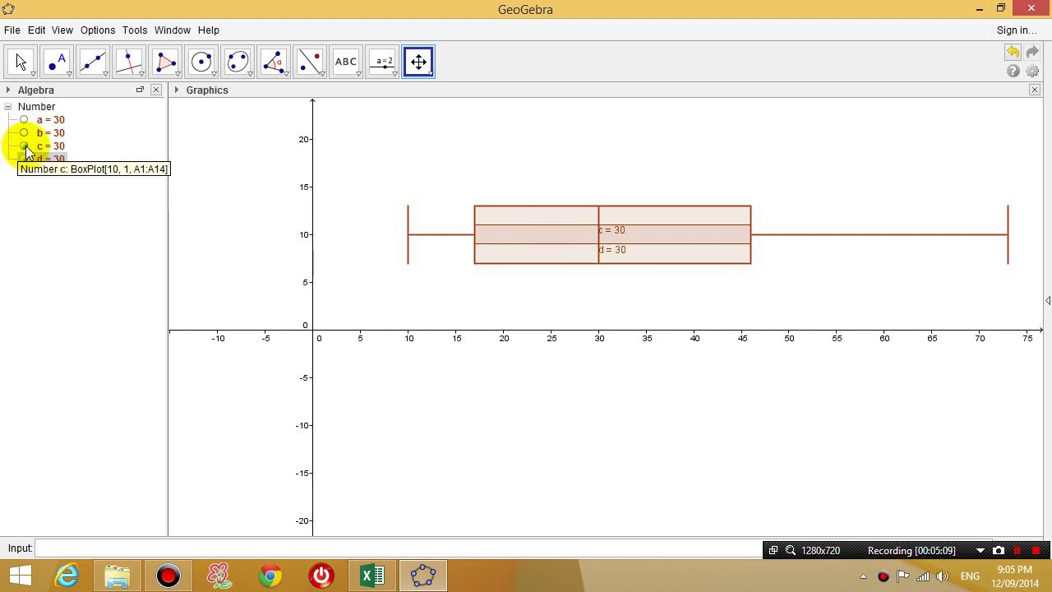
Hide the thin box plot c and begin hiding box plot d's label.
left_click(24, 147)
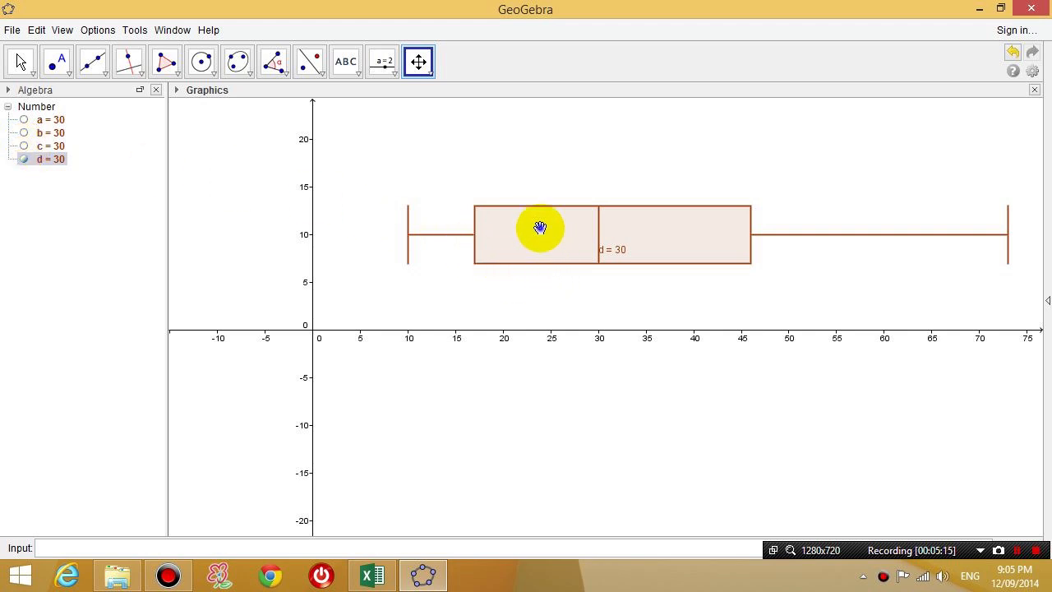
right_click(540, 227)
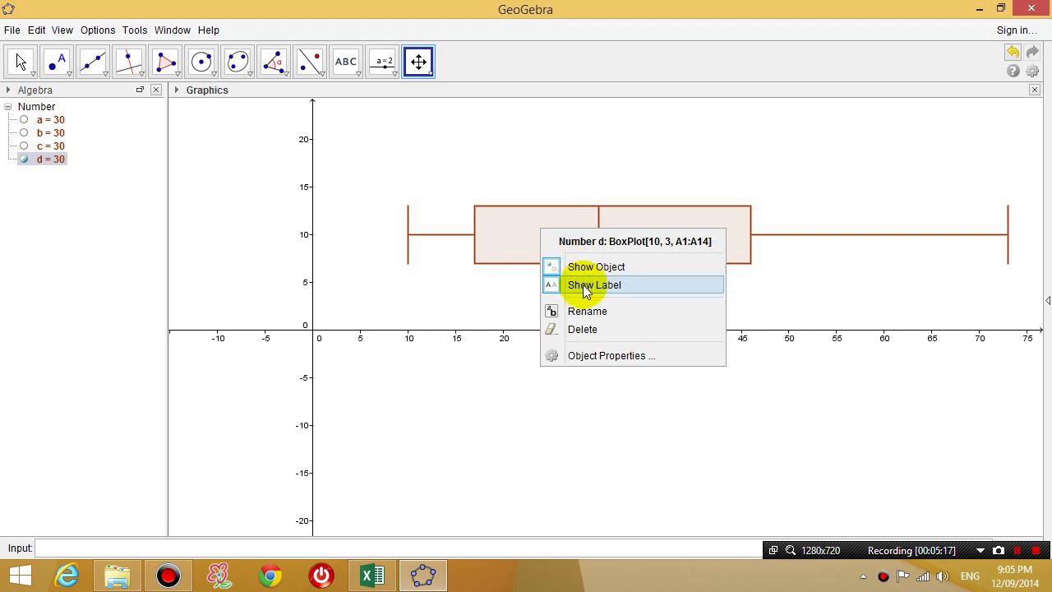
left_click(595, 284)
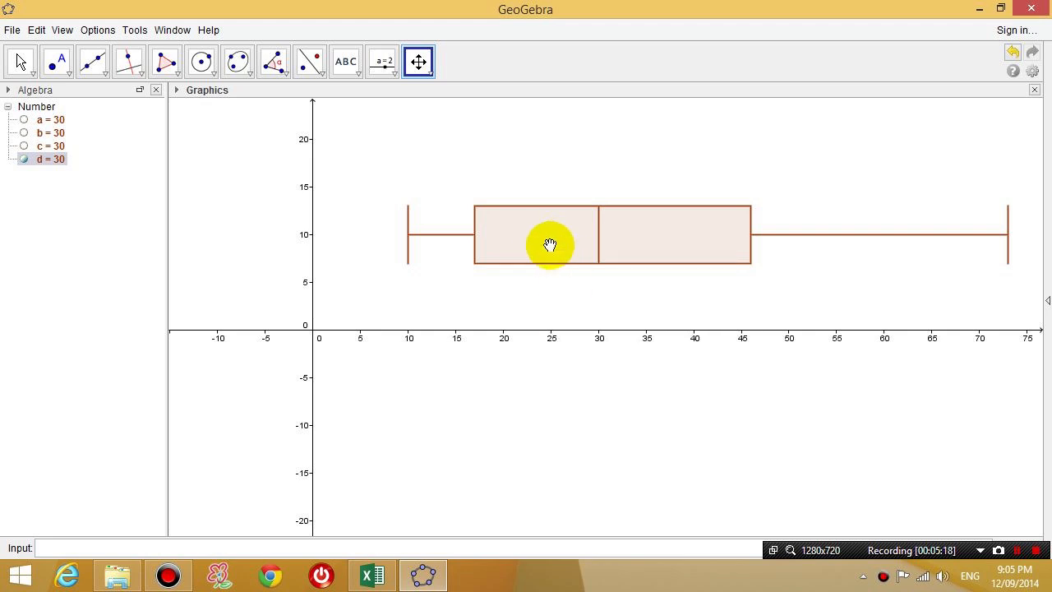
mouse_move(592, 248)
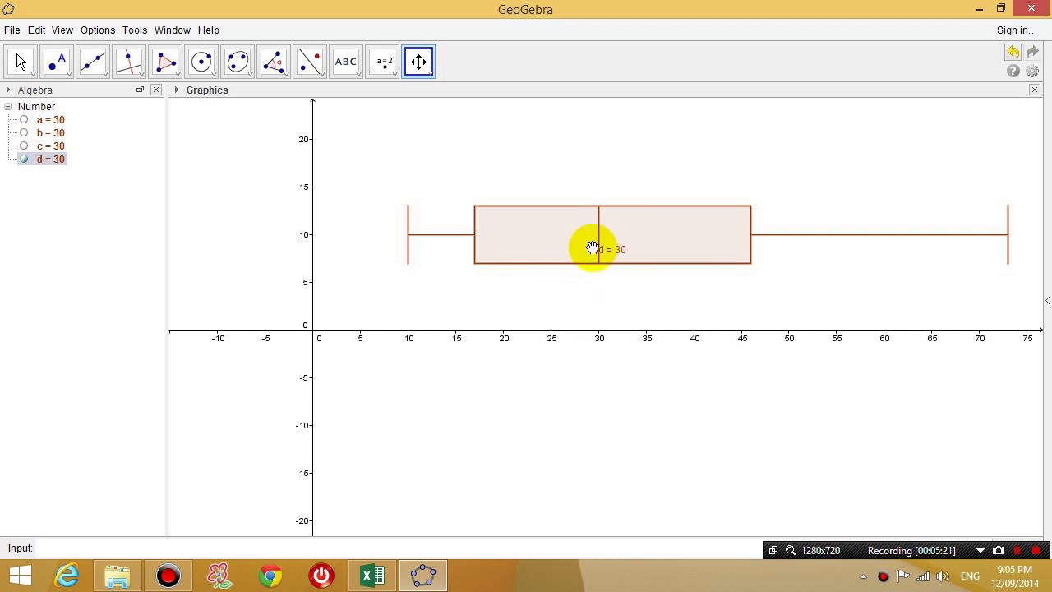
Turn off box plot d's label and shift the graph right of the vertical axis.
right_click(591, 246)
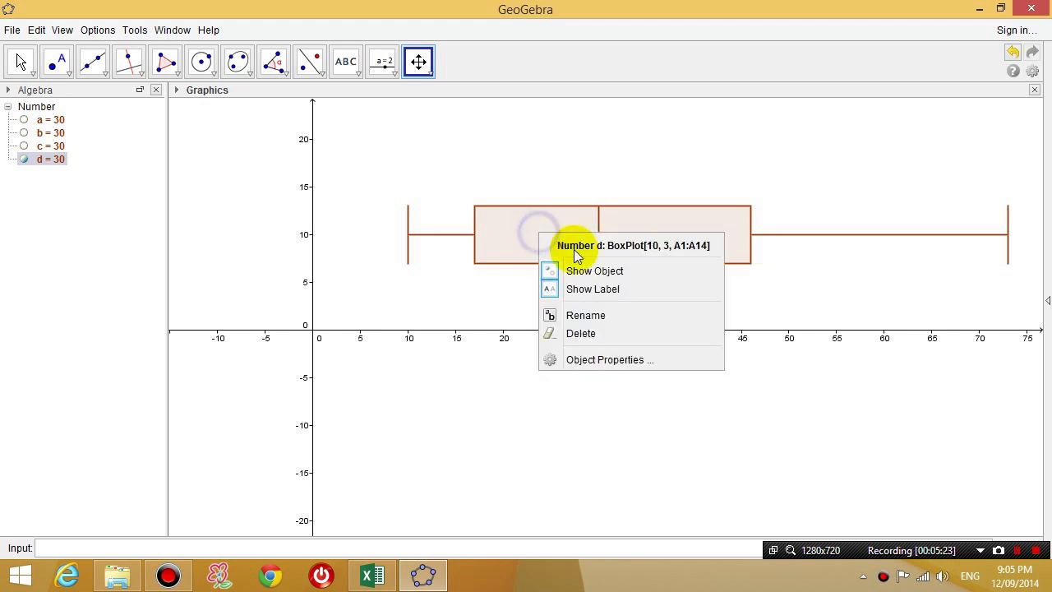
left_click(600, 237)
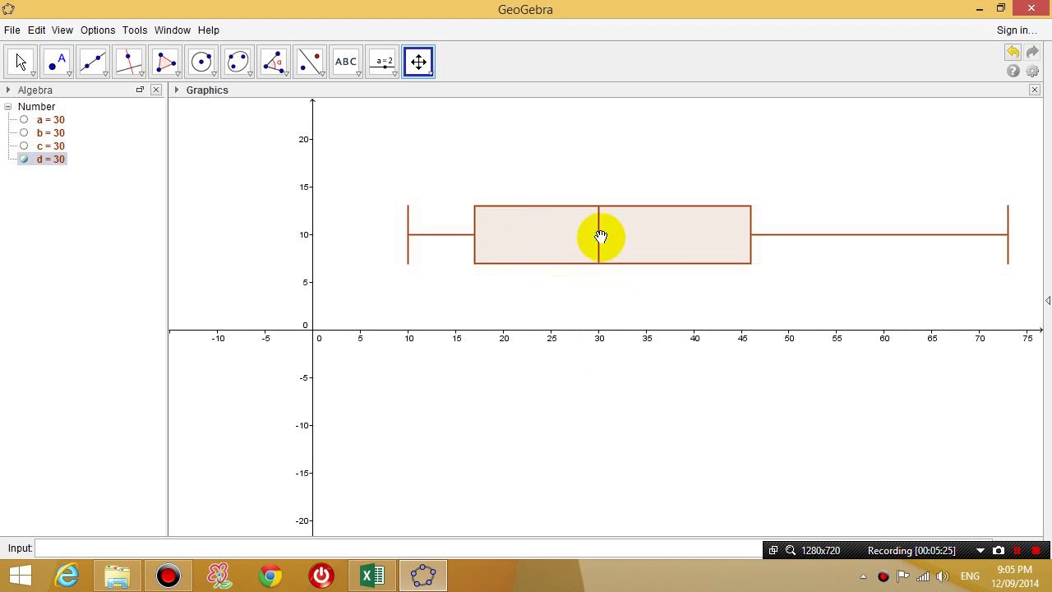
left_click_drag(601, 238, 701, 310)
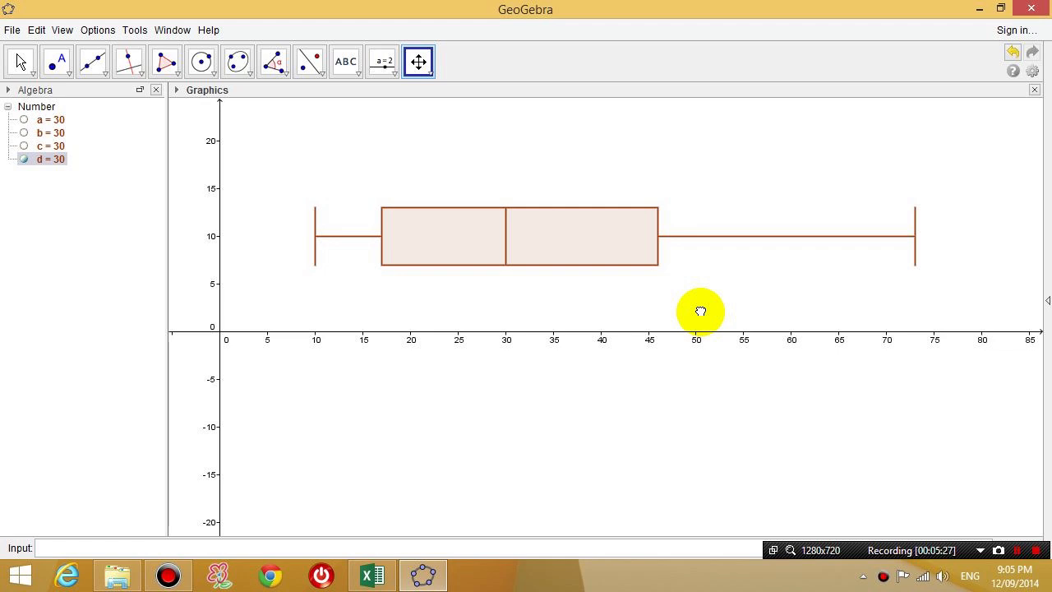
mouse_move(693, 313)
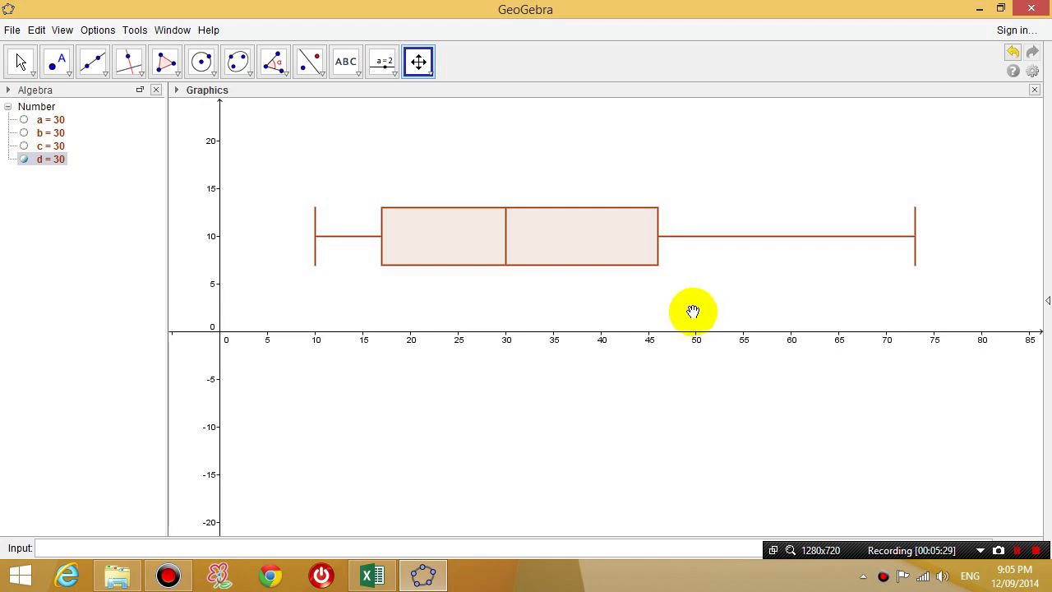
mouse_move(800, 302)
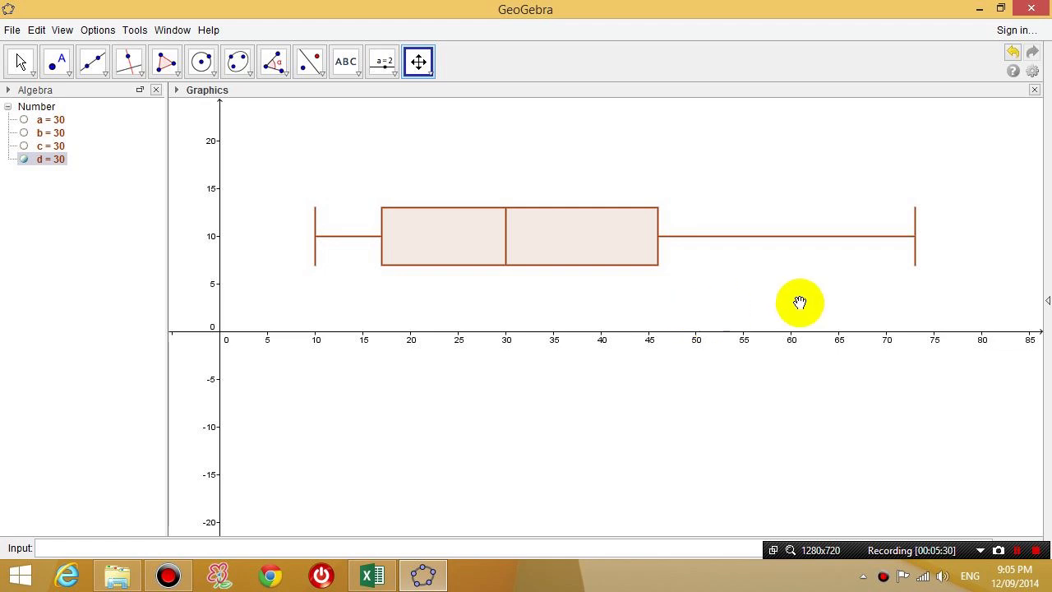
mouse_move(942, 268)
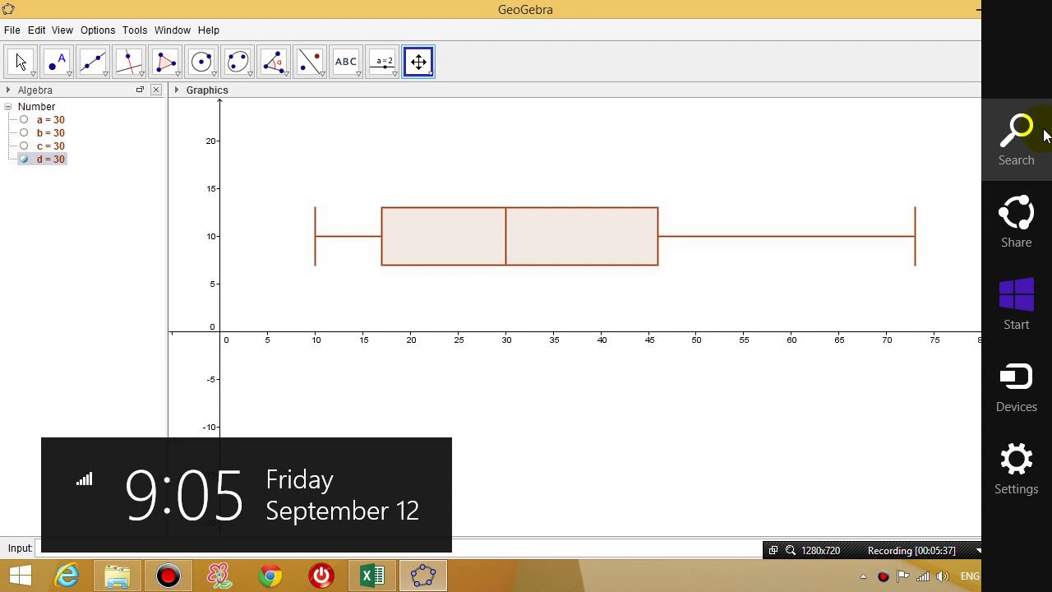
Launch Snipping Tool from search and start a new snip of the box plot.
left_click(1016, 136)
type("sni")
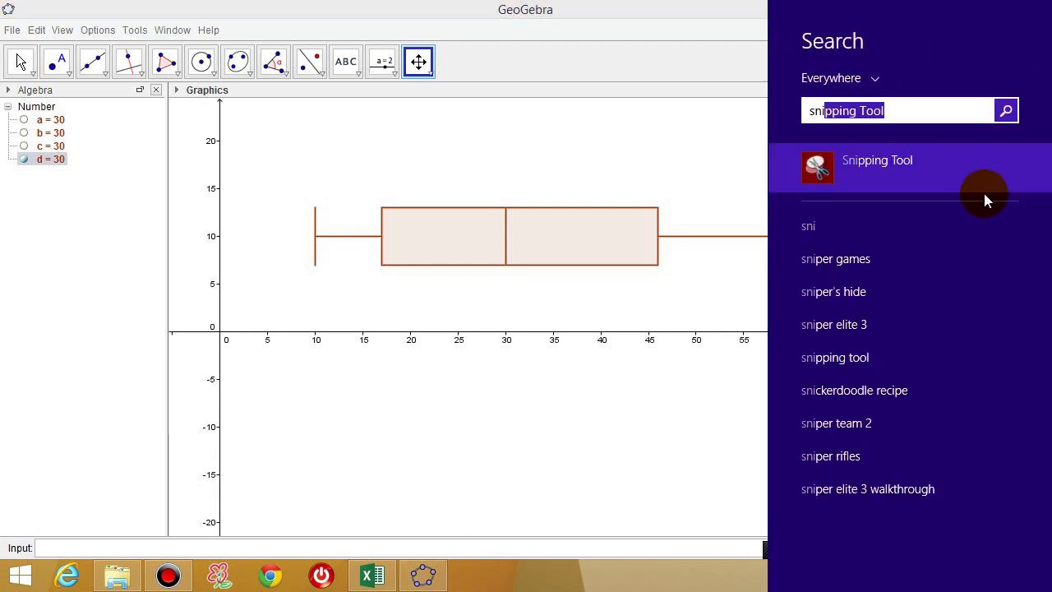
left_click(877, 161)
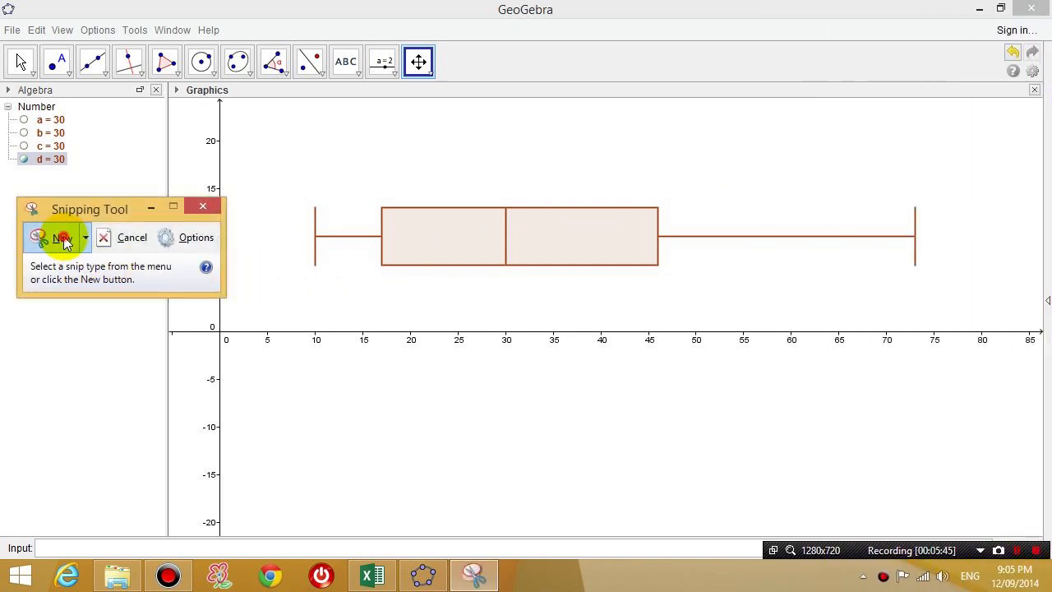
left_click(62, 237)
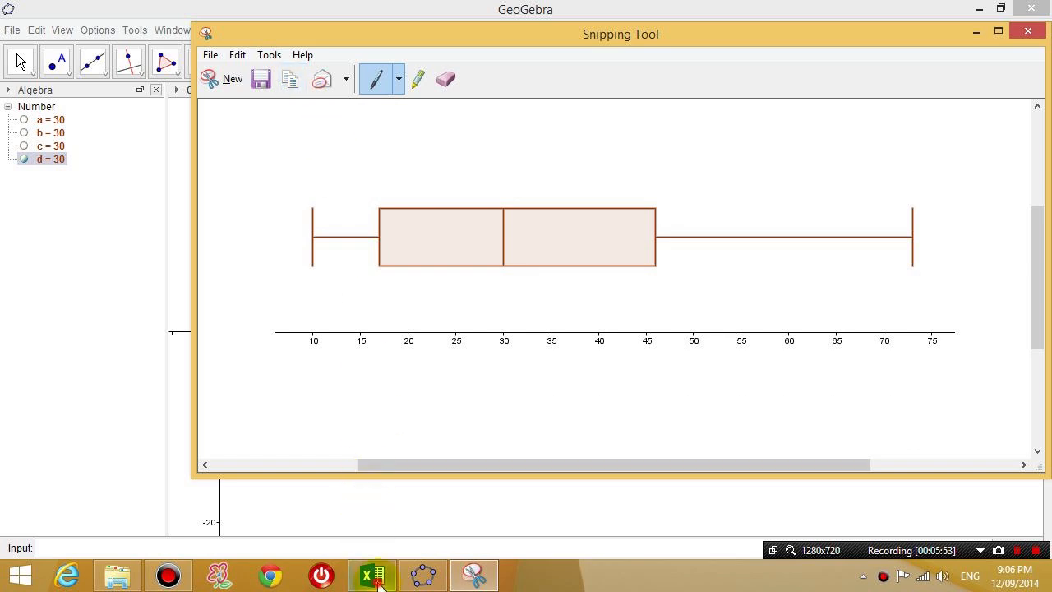
In Excel, move the box plot picture beside the ages and shrink it to fit rows 5-13.
left_click(372, 575)
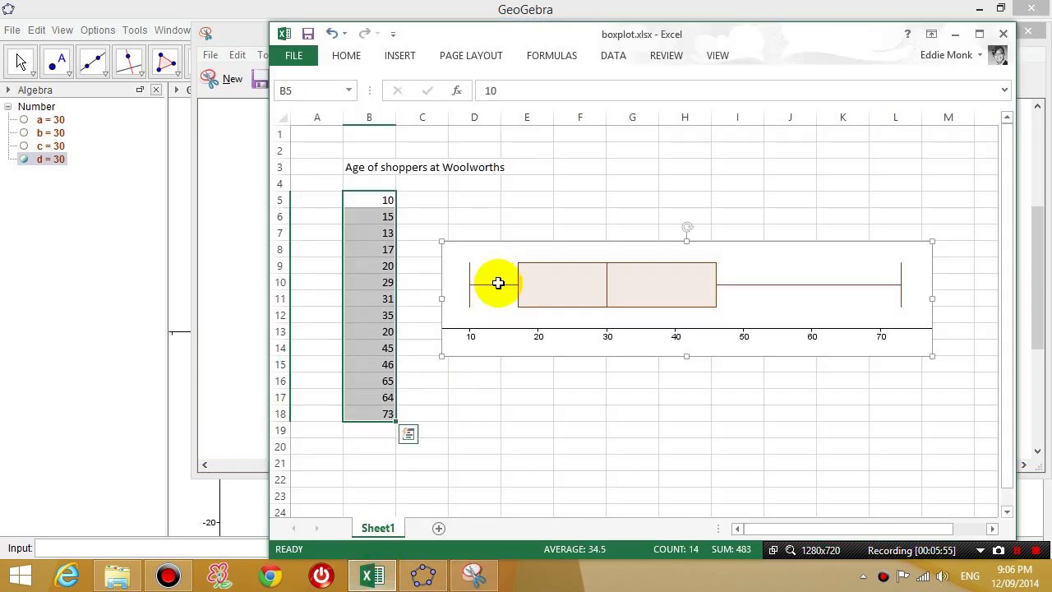
left_click(474, 232)
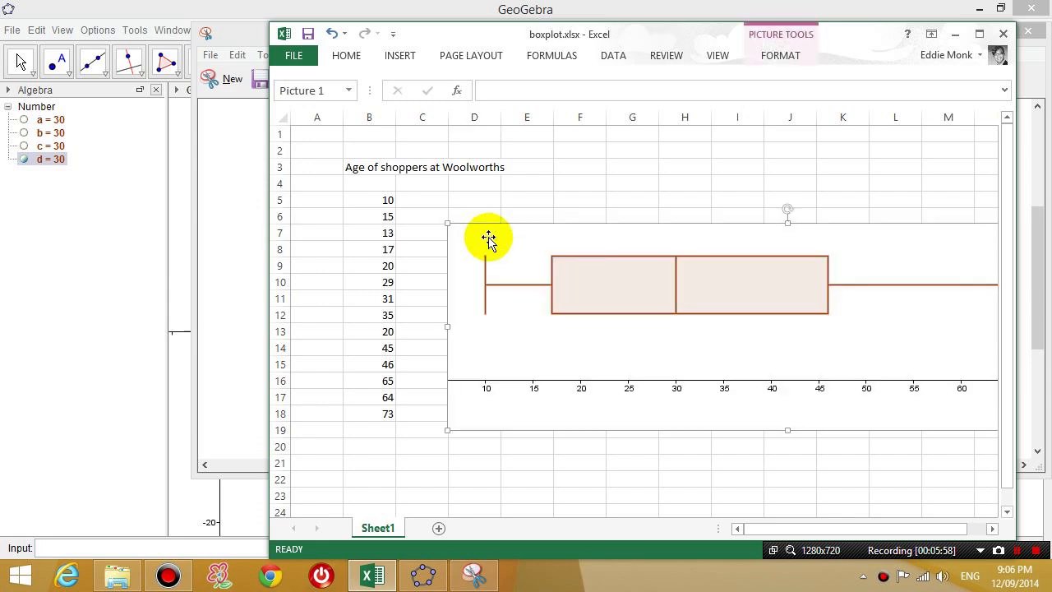
left_click_drag(489, 238, 515, 321)
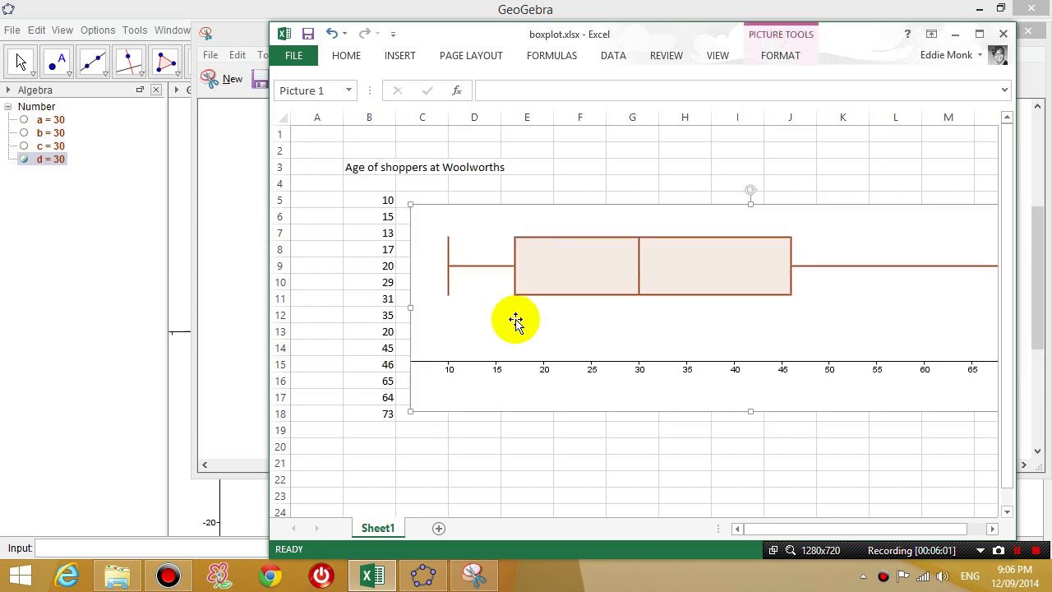
left_click_drag(515, 320, 737, 341)
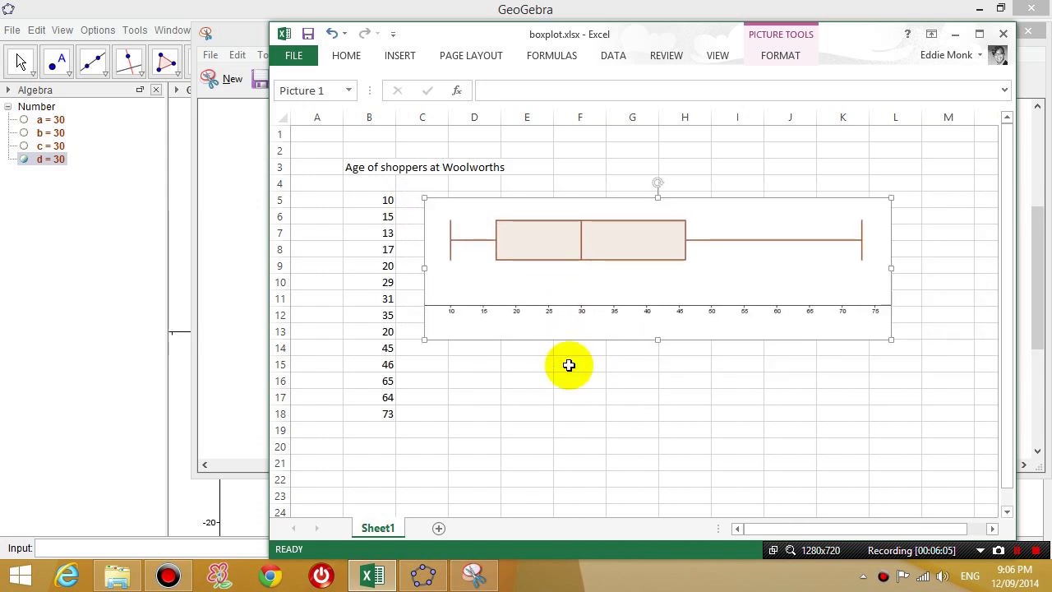
left_click(571, 380)
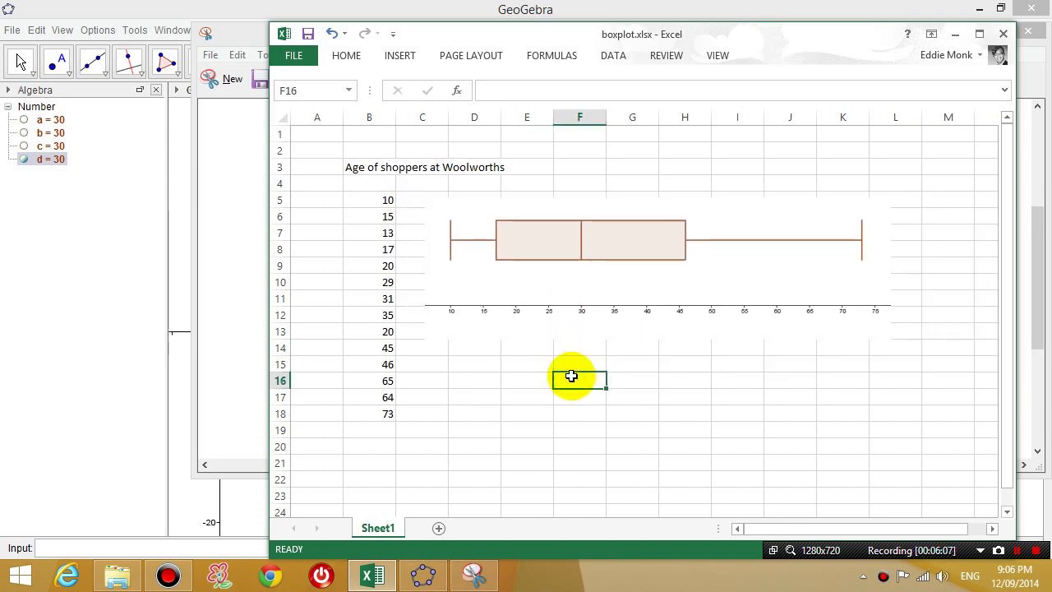
mouse_move(565, 391)
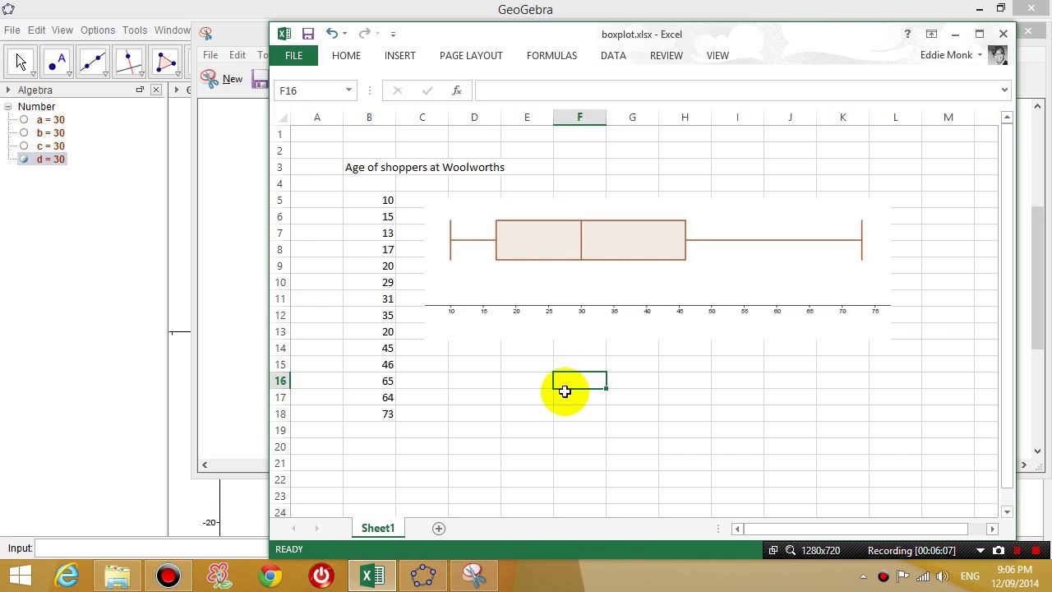